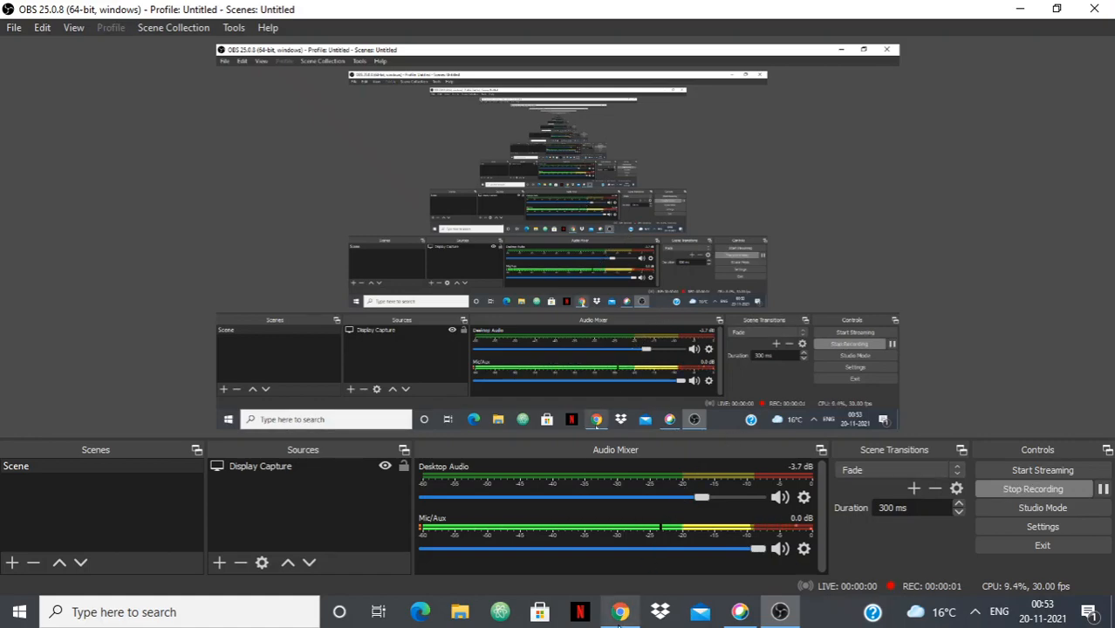
Bring Chrome forward and show the YouTube results for 'codeforces must use tools'
left_click(614, 612)
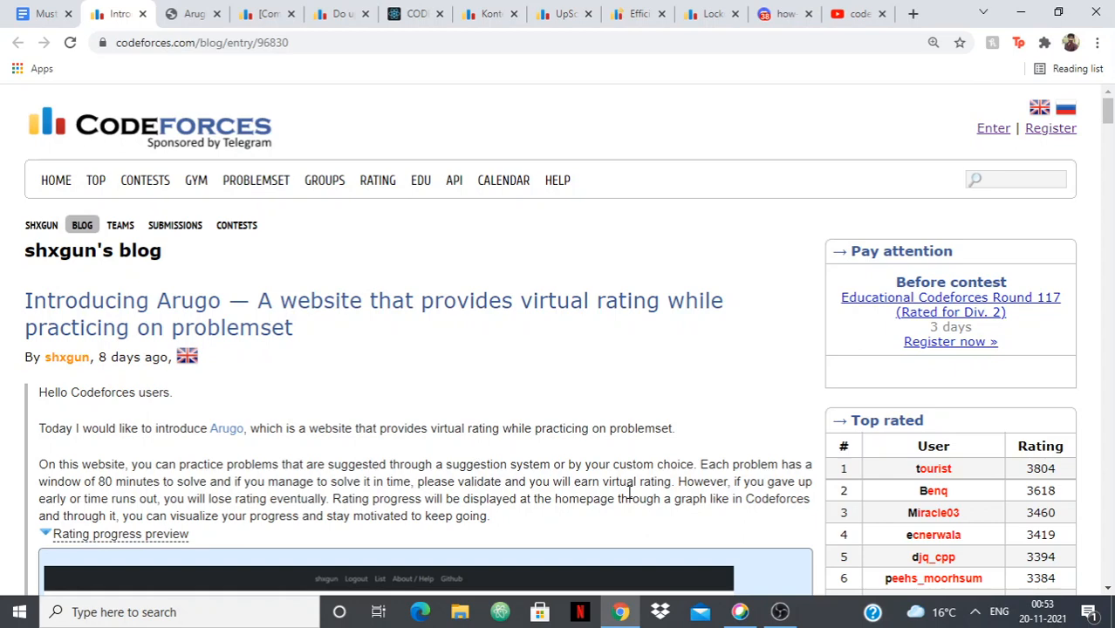
mouse_move(833, 112)
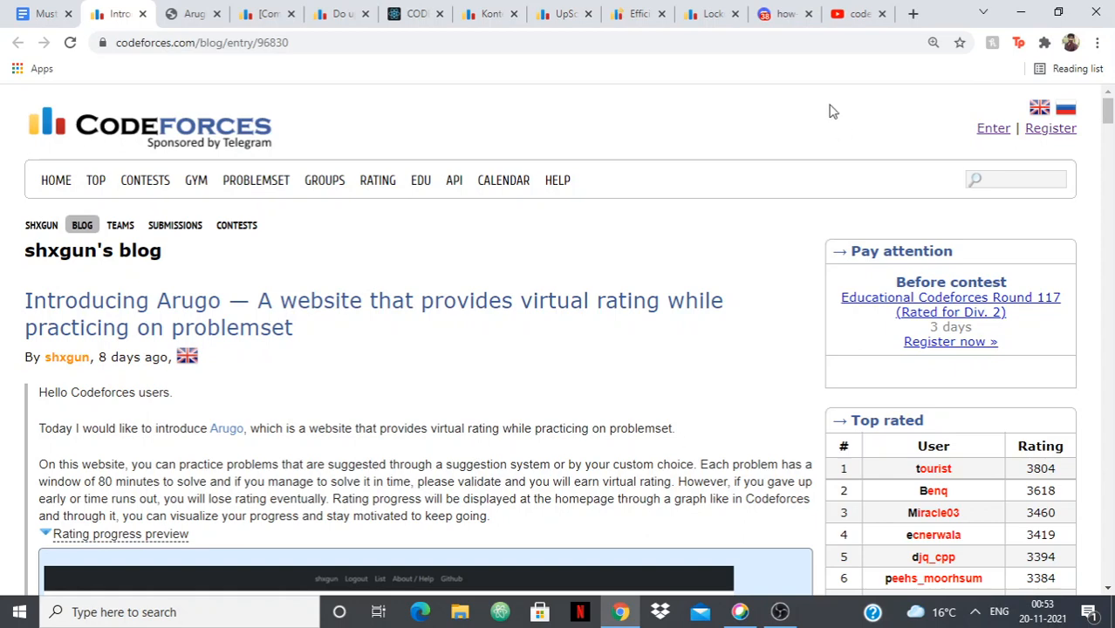
left_click(850, 13)
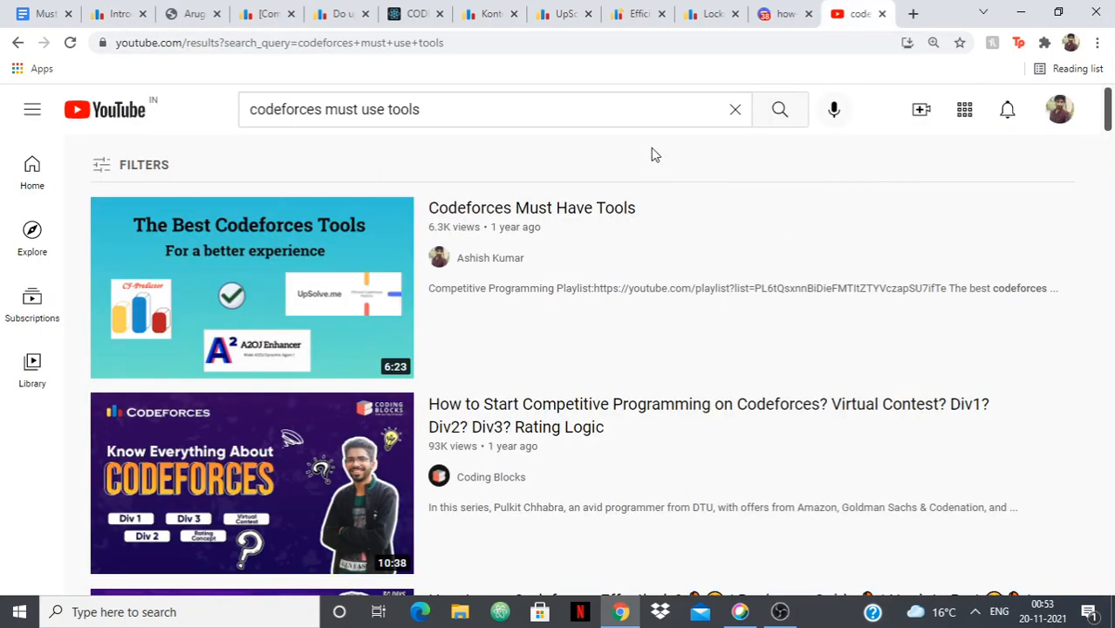
mouse_move(739, 164)
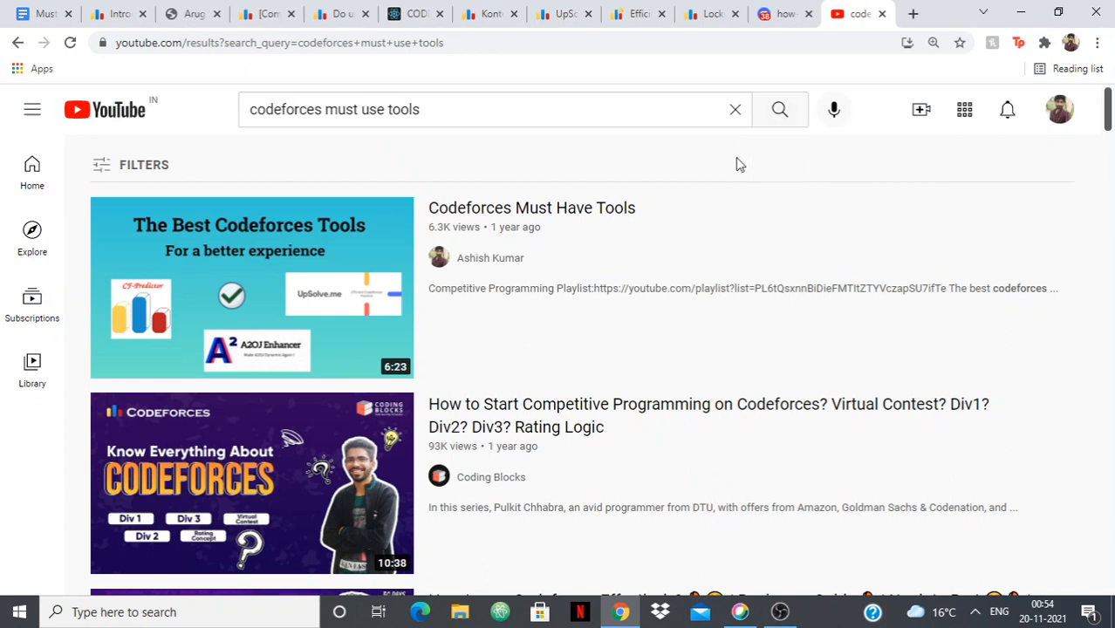
mouse_move(739, 171)
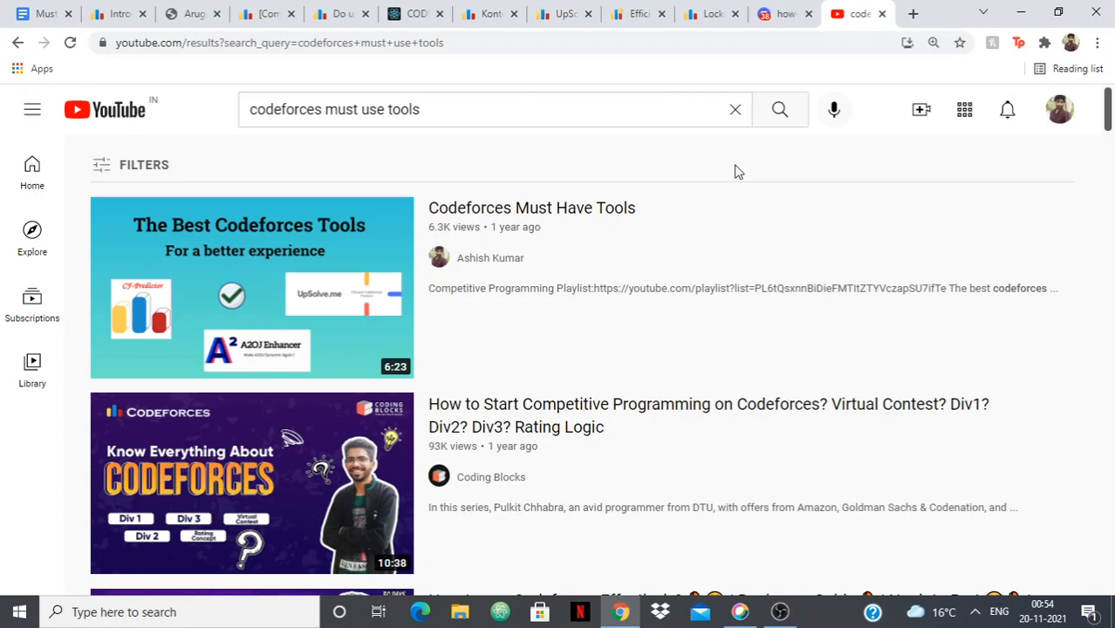
mouse_move(733, 168)
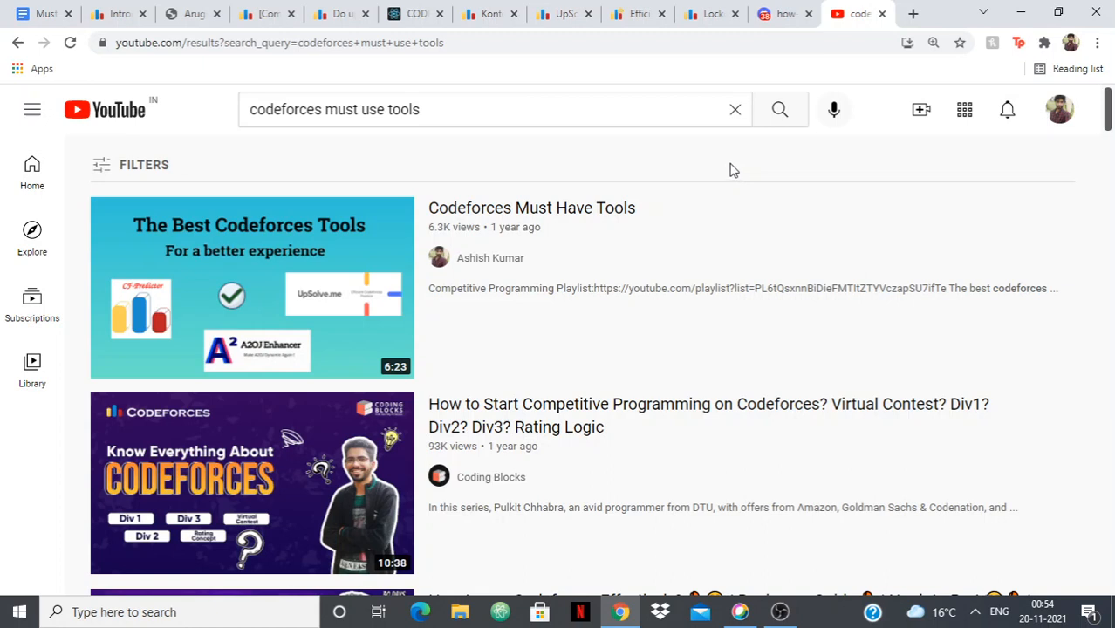
mouse_move(330, 157)
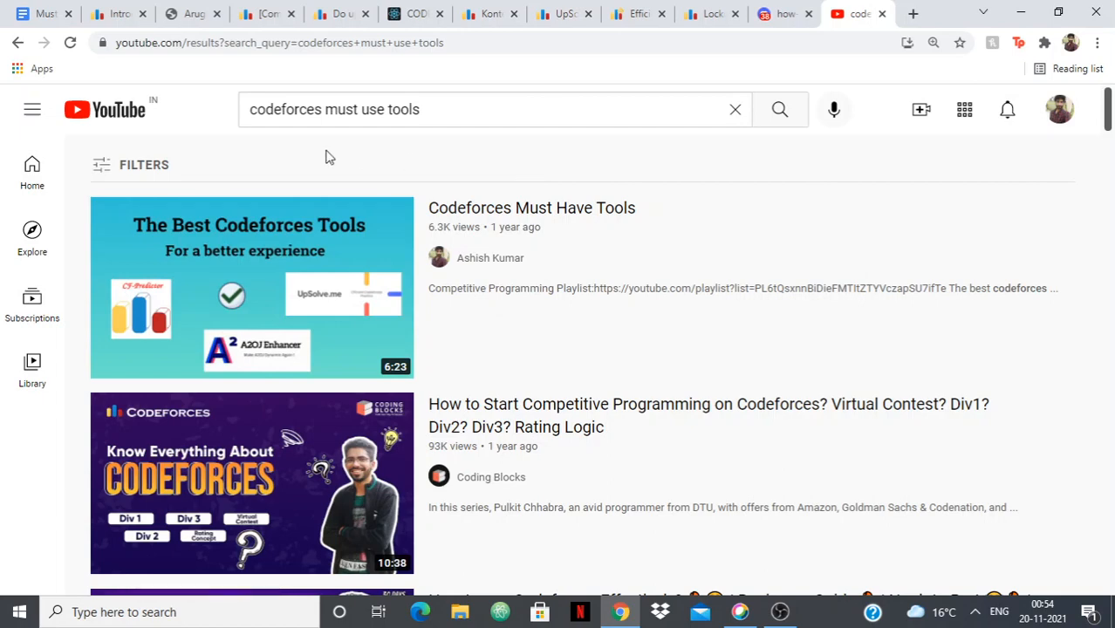
Return to the 'Introducing Arugo' blog post and scroll through its rating progress preview
left_click(118, 13)
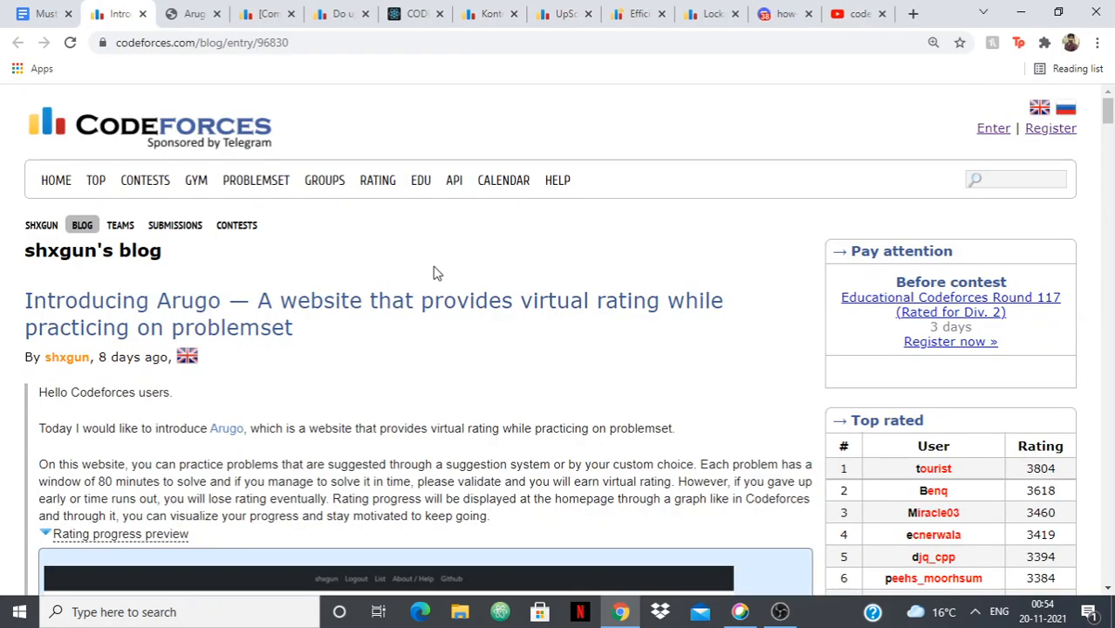
mouse_move(505, 375)
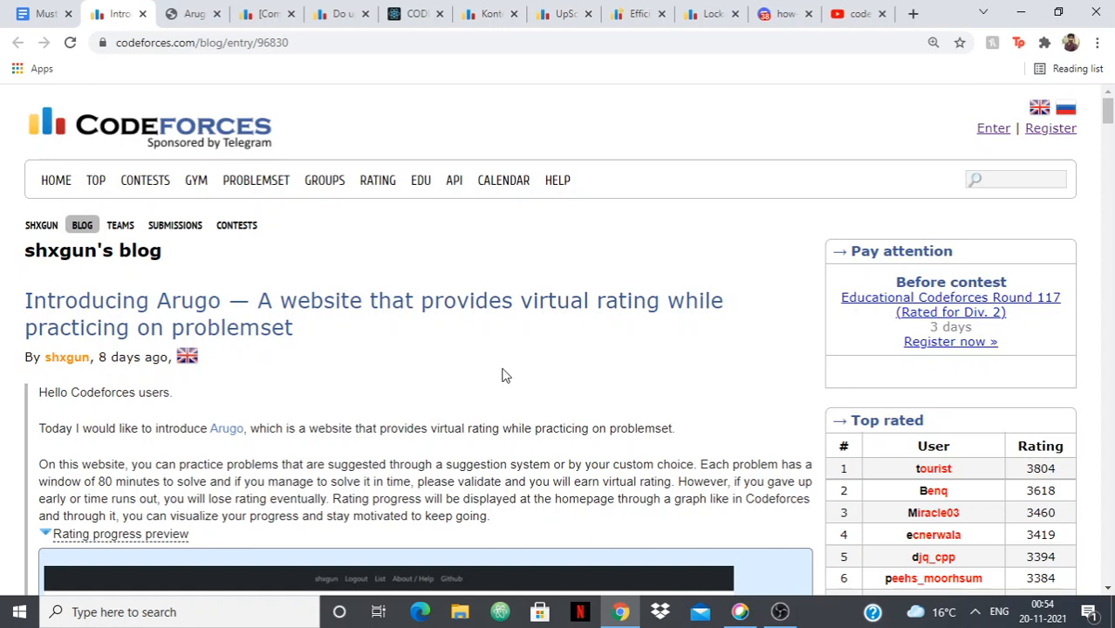
mouse_move(360, 371)
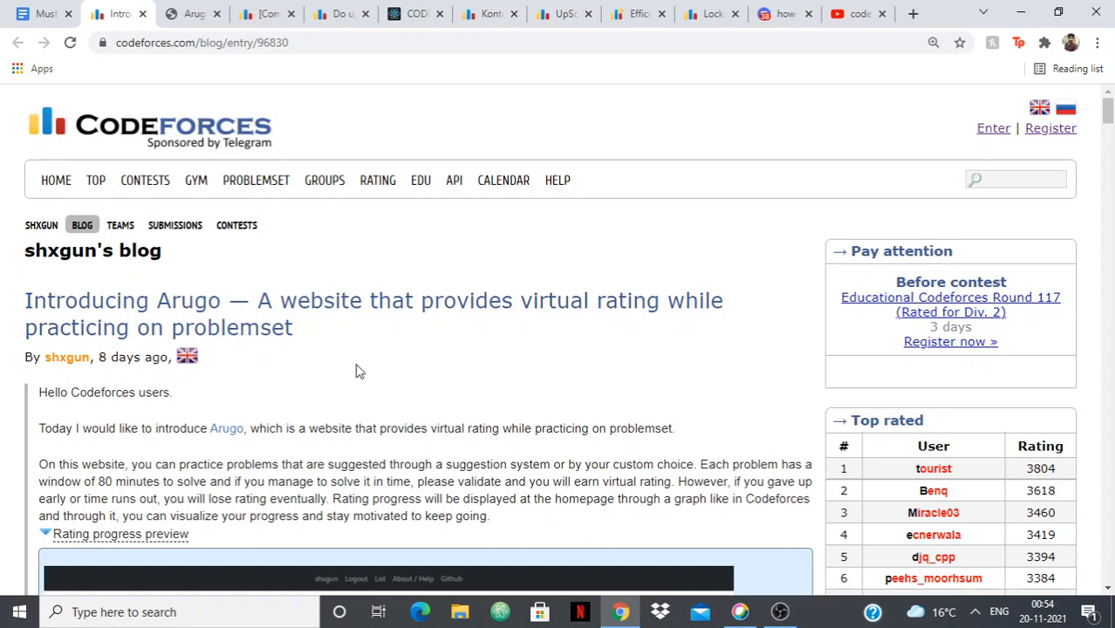
mouse_move(345, 401)
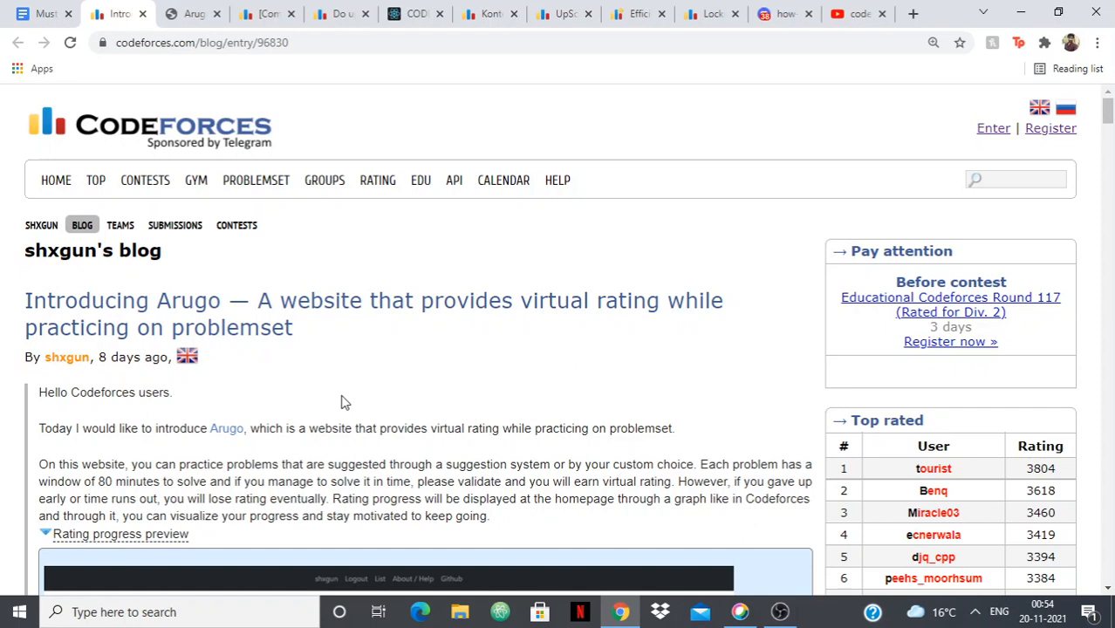
mouse_move(308, 385)
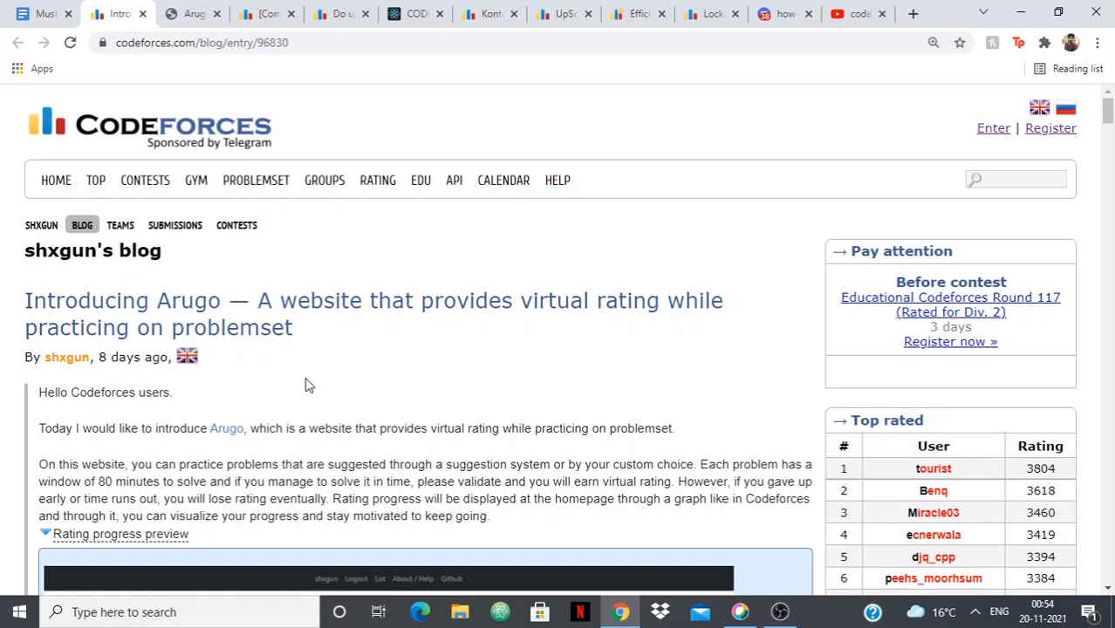
scroll("down", 3)
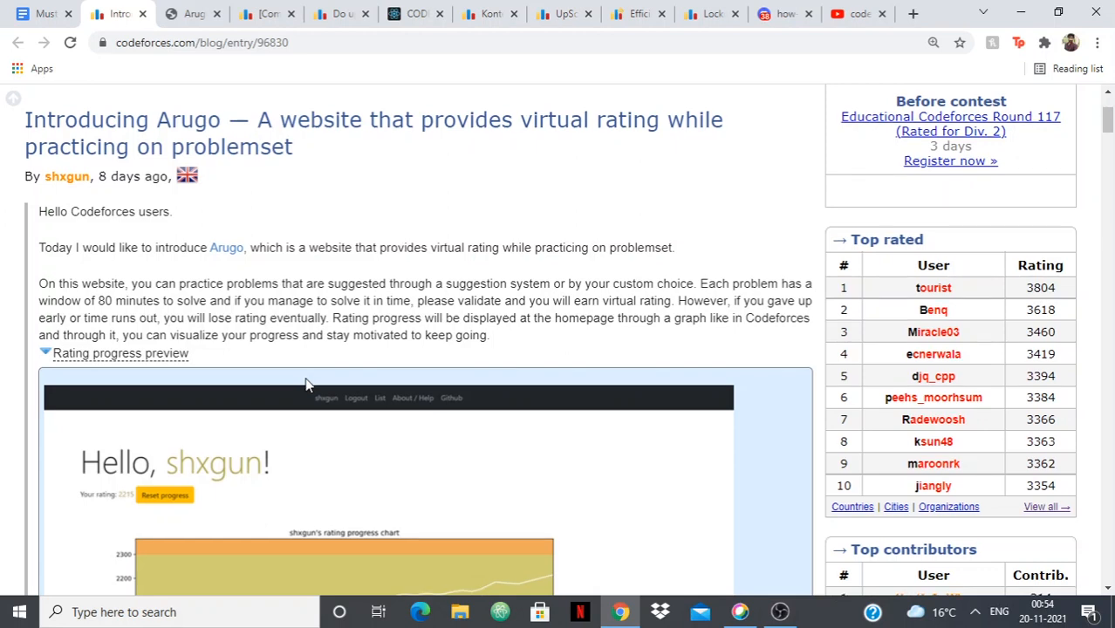
scroll("down", 3)
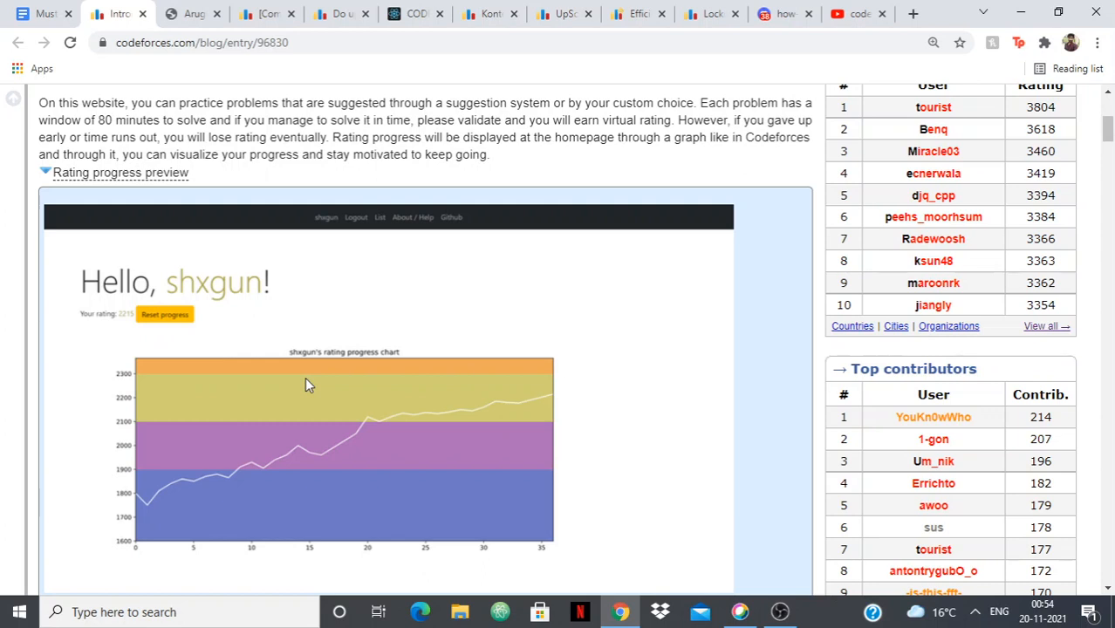
mouse_move(430, 422)
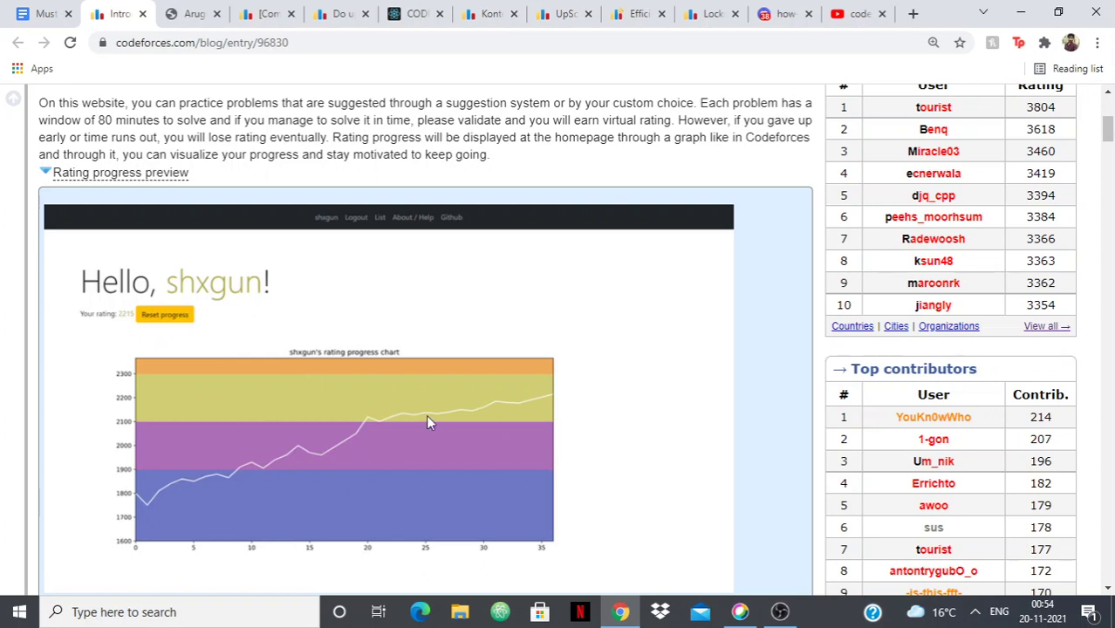
mouse_move(412, 473)
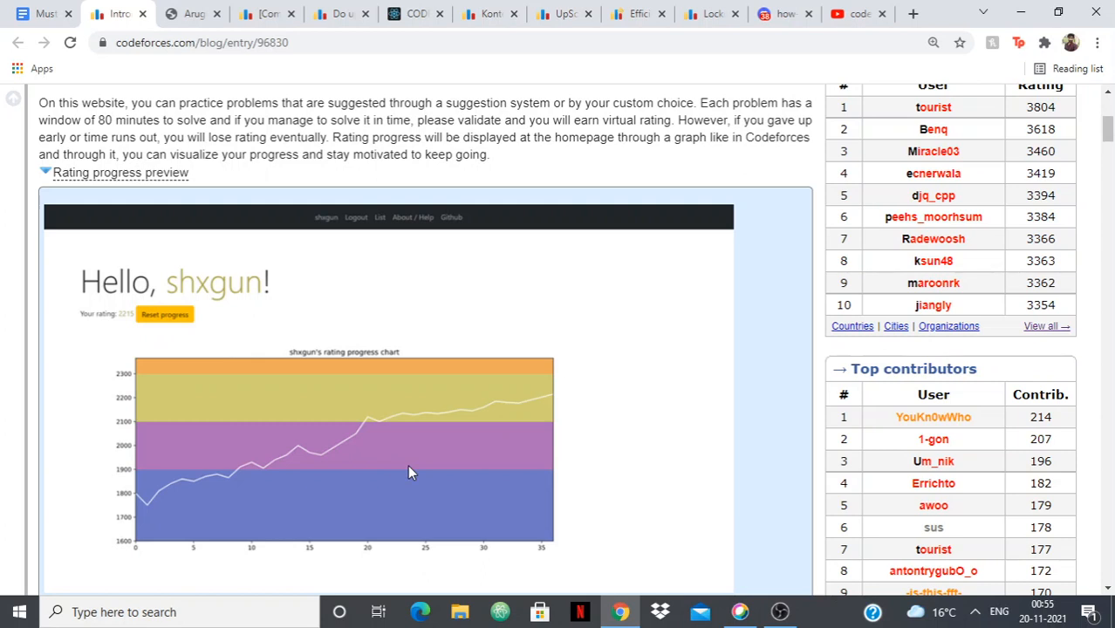
scroll("down", 3)
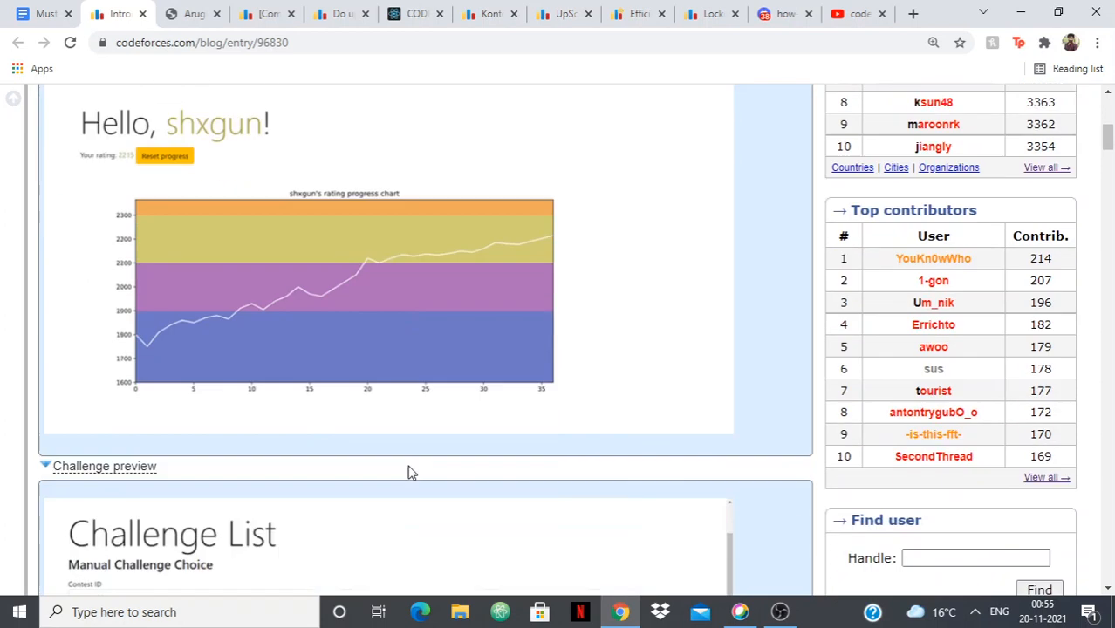
scroll("down", 3)
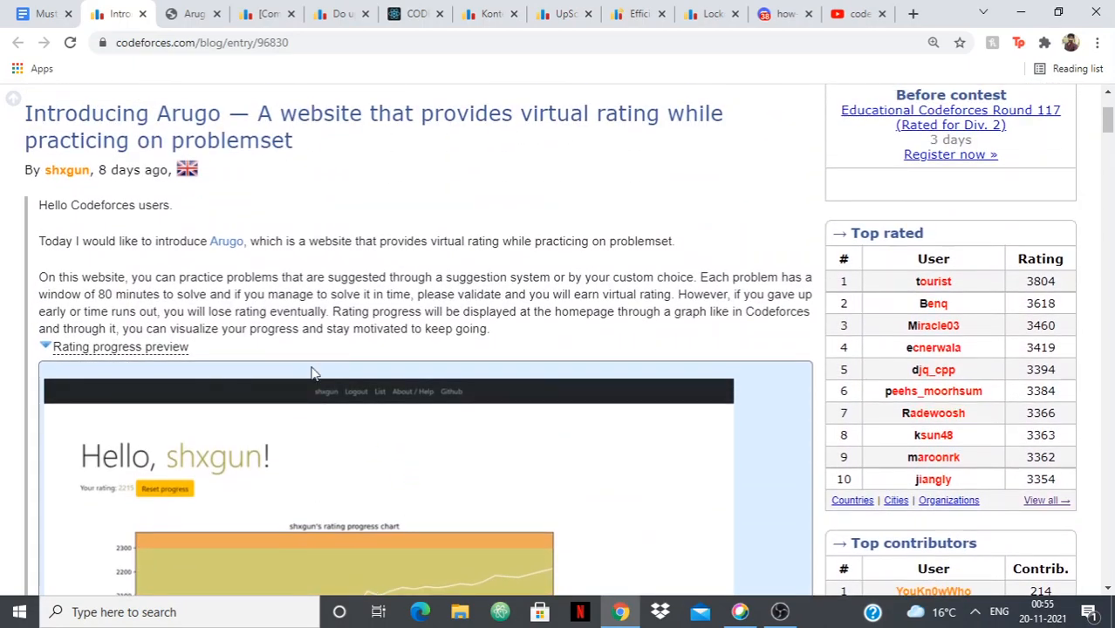
Show the arugo.herokuapp.com welcome page with its description and 676 registered users
left_click(188, 14)
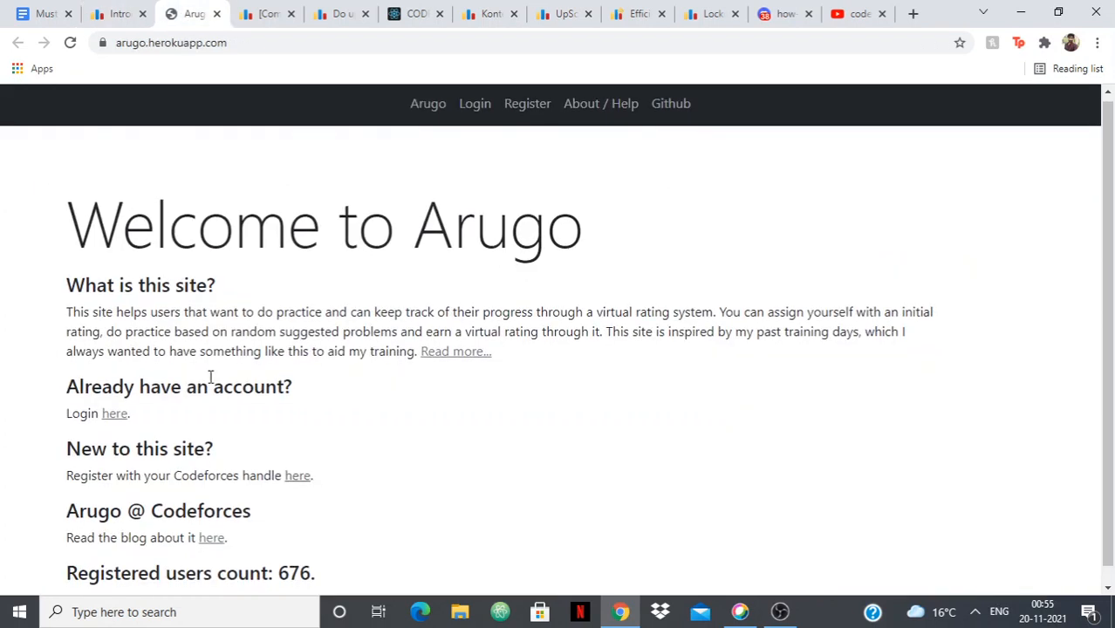
mouse_move(299, 426)
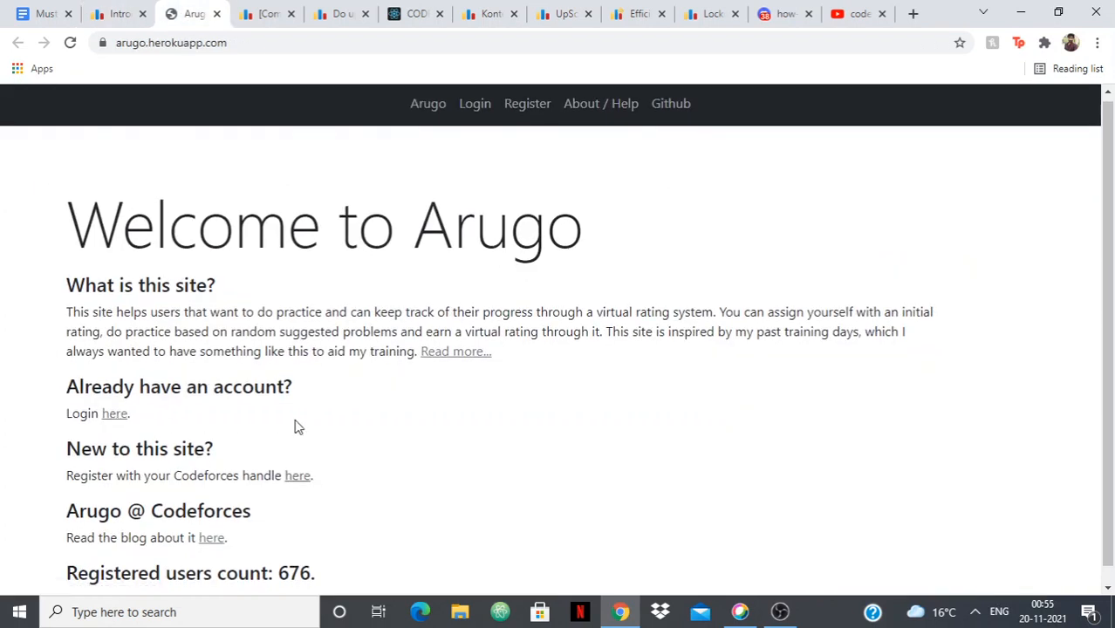
scroll("down", 3)
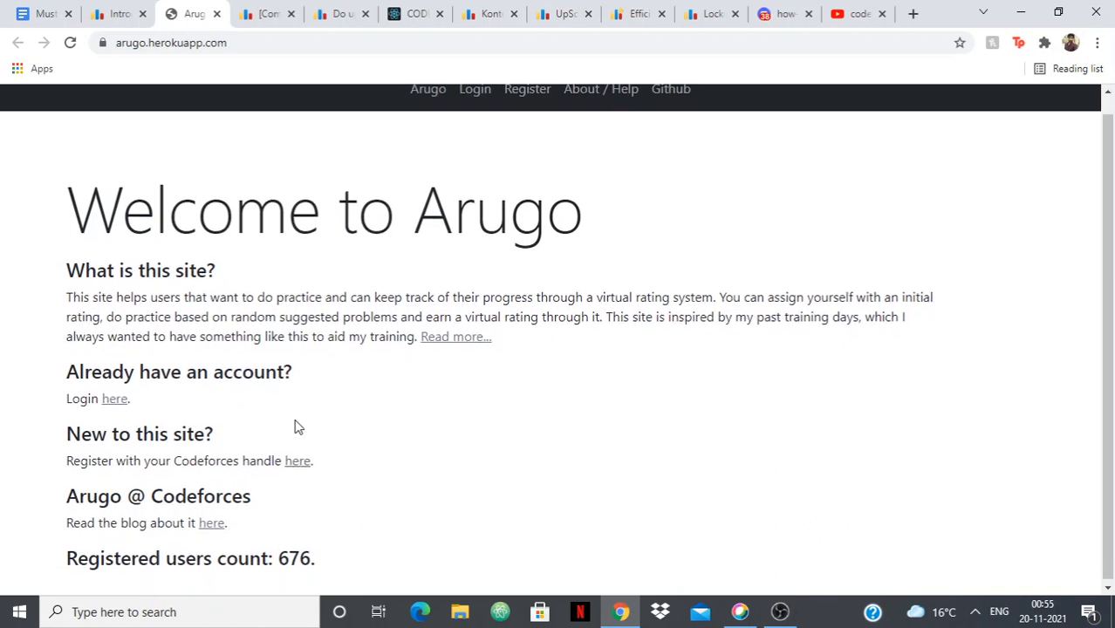
Open the Competitive_Programming blog post and read its test-case output and credential encryption features
left_click(278, 14)
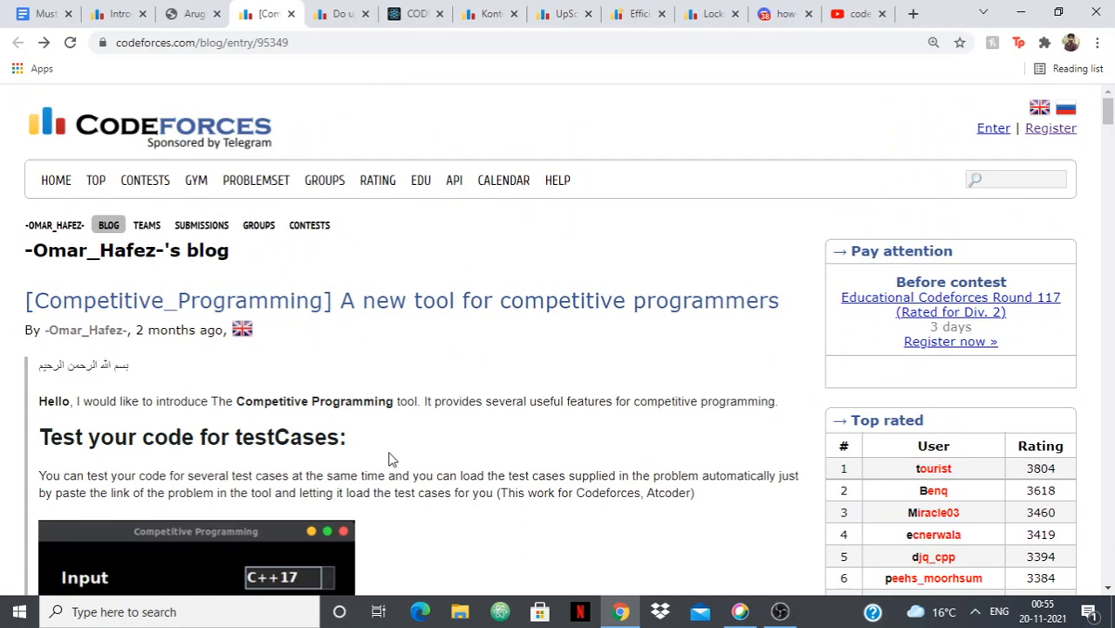
scroll("down", 3)
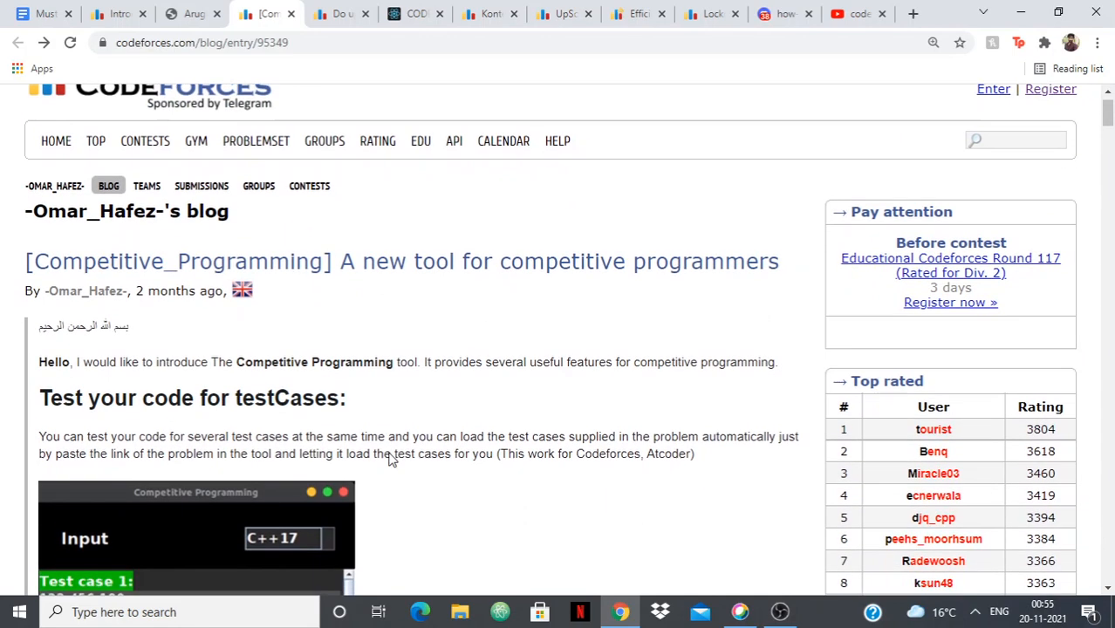
scroll("down", 3)
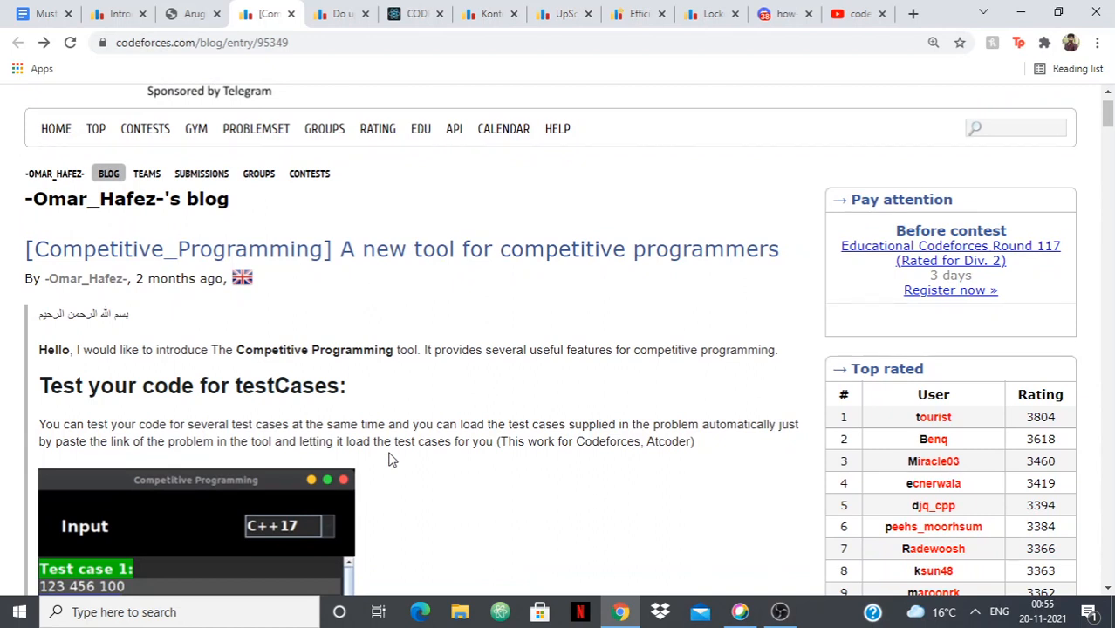
scroll("down", 3)
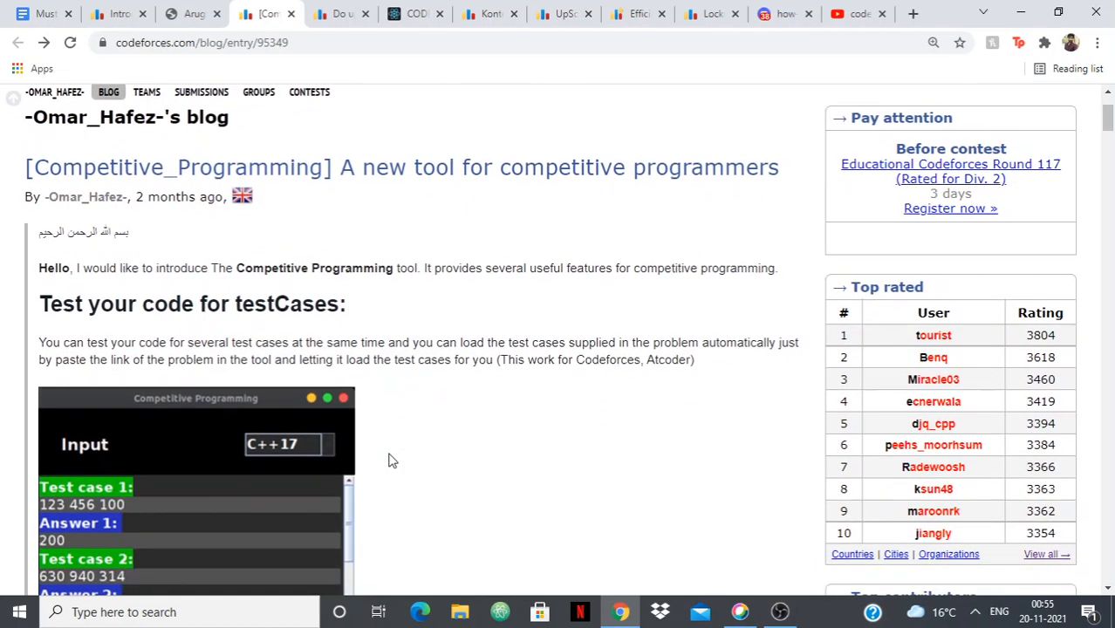
scroll("down", 3)
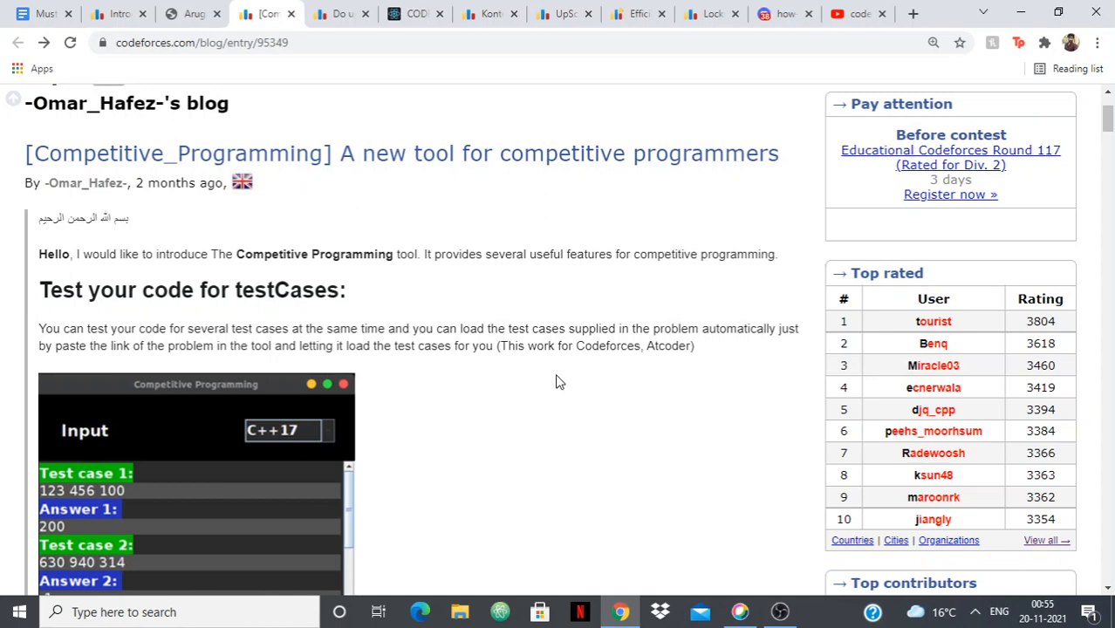
scroll("down", 3)
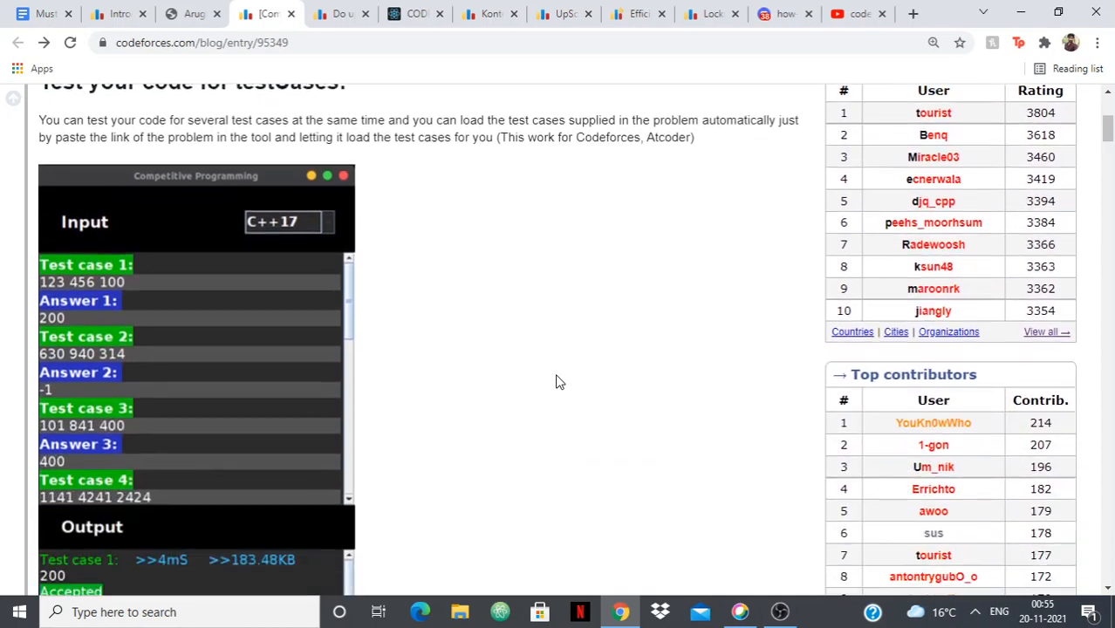
scroll("down", 3)
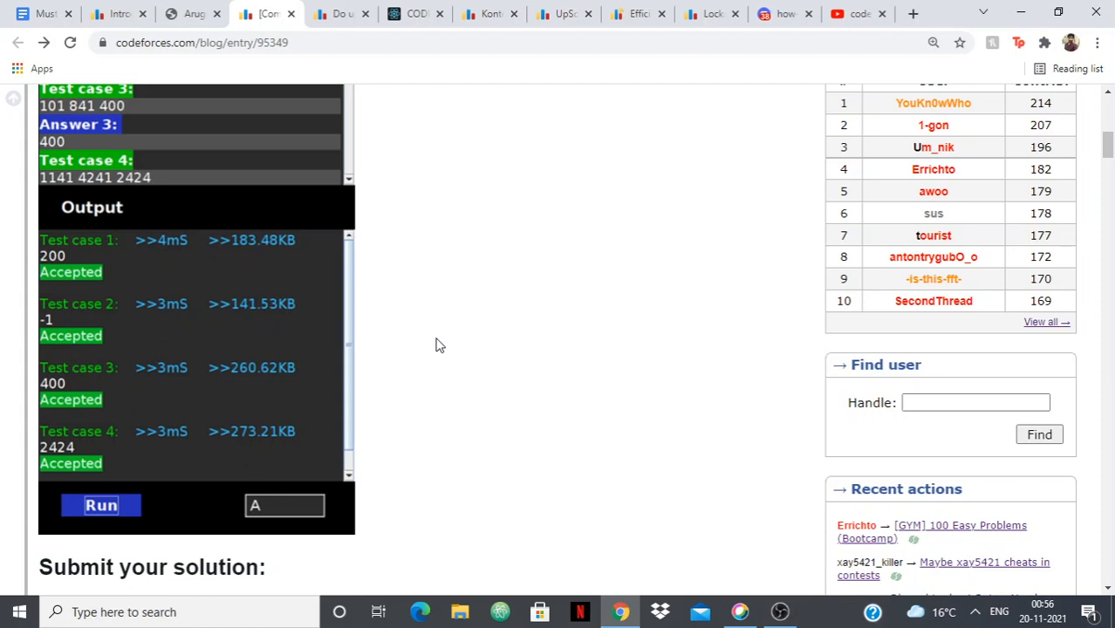
Continue reading down through the post's installation and download sections
scroll("down", 3)
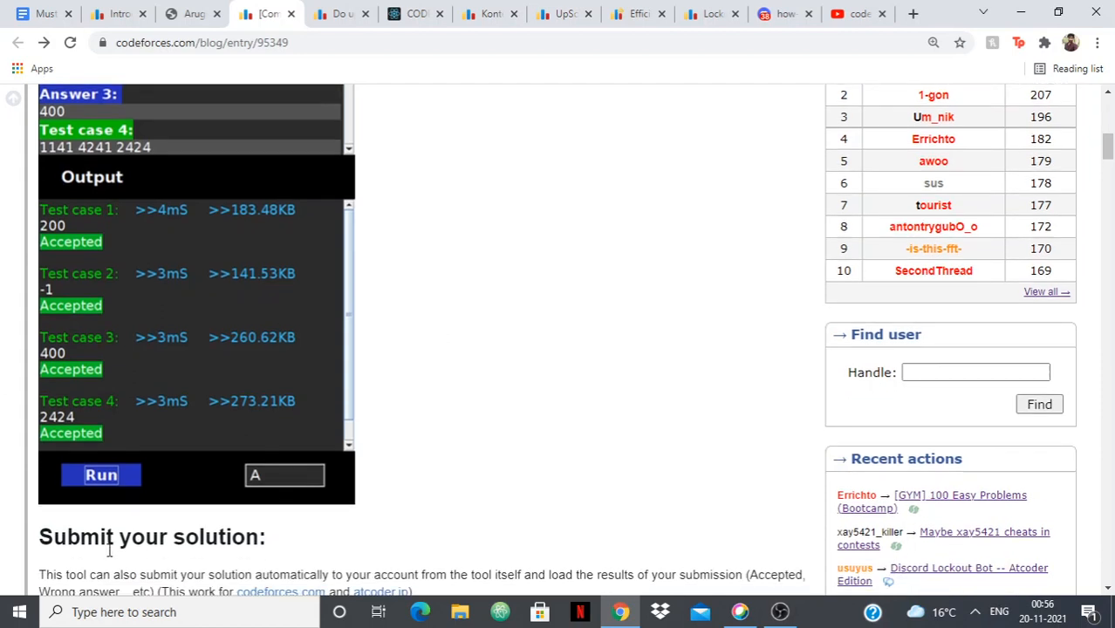
scroll("down", 3)
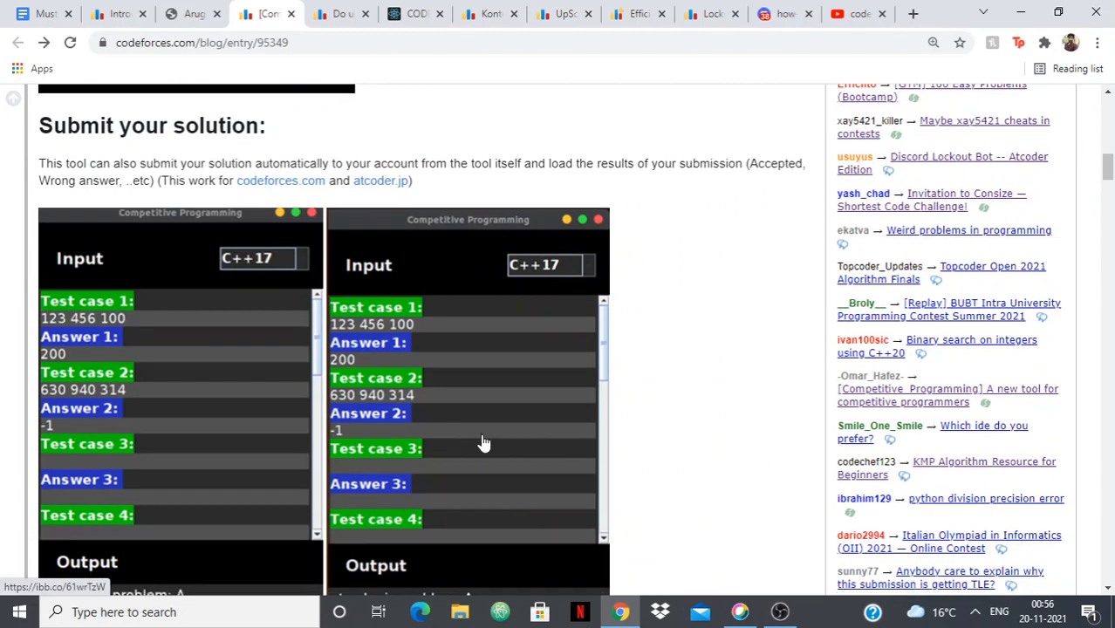
scroll("down", 3)
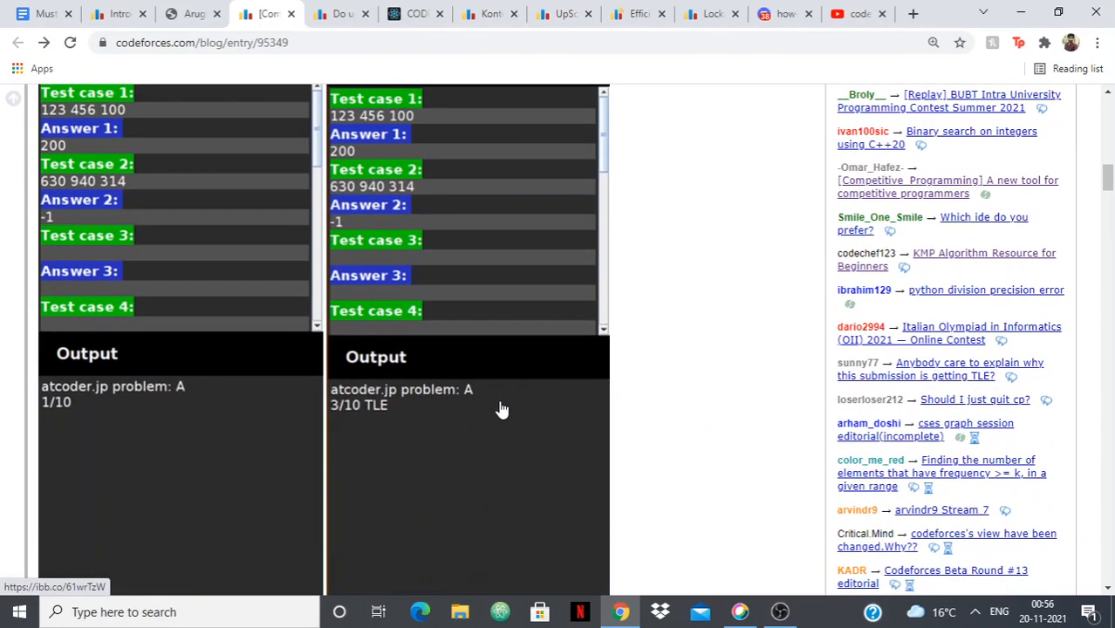
scroll("down", 3)
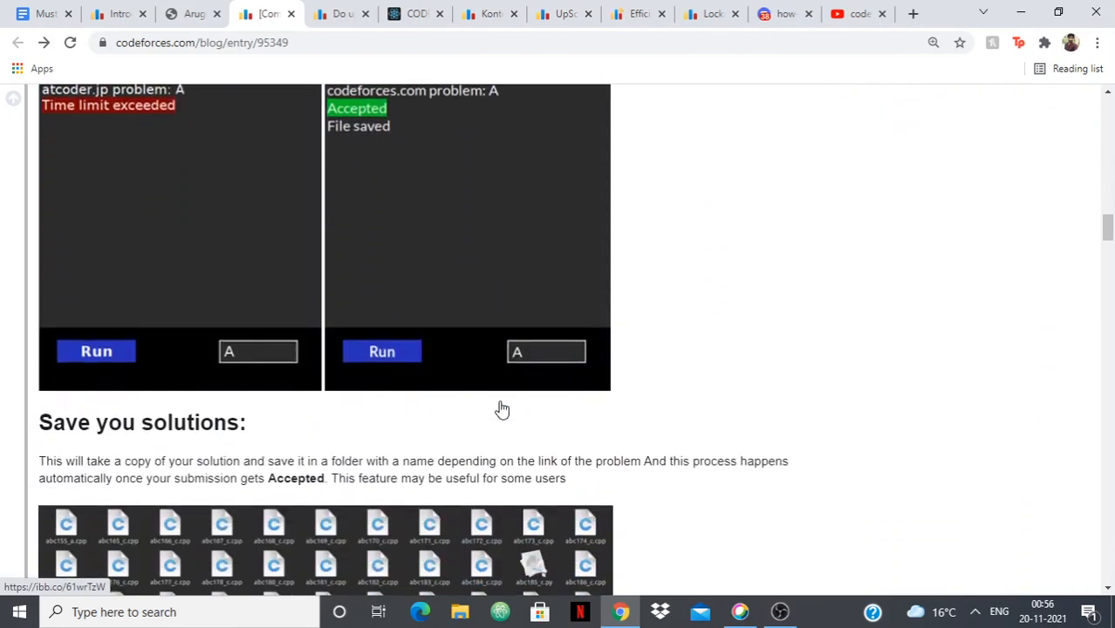
scroll("down", 3)
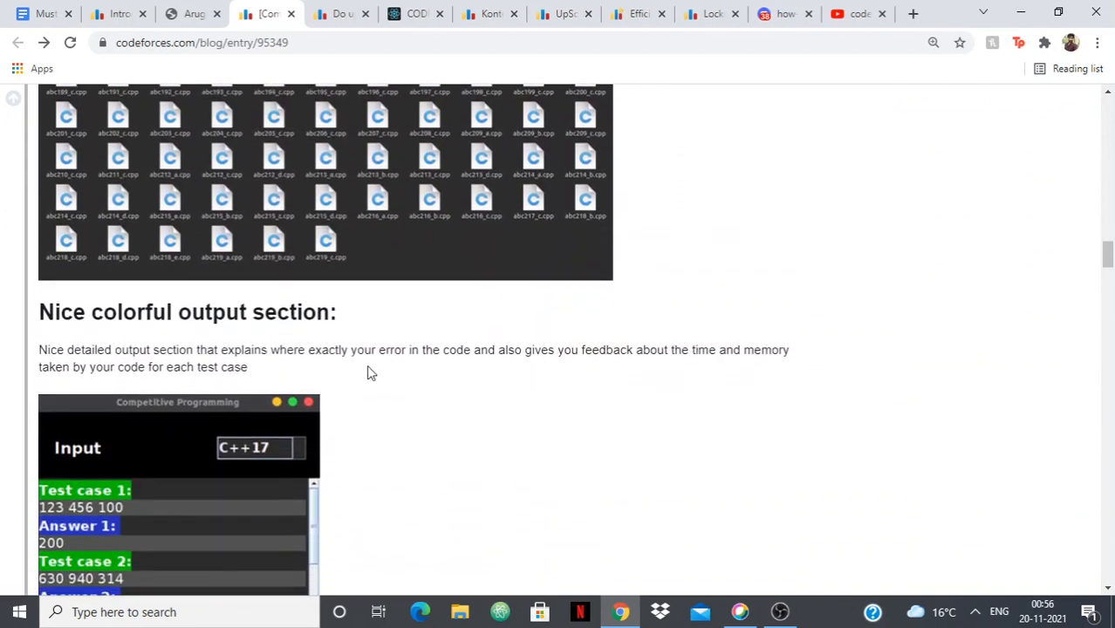
mouse_move(350, 373)
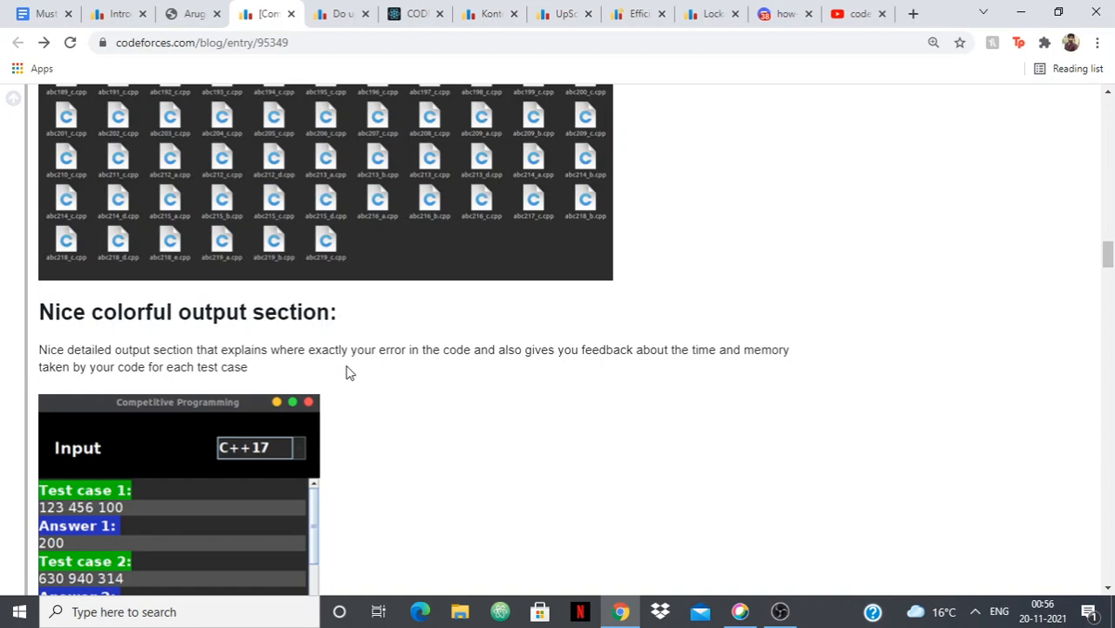
scroll("down", 3)
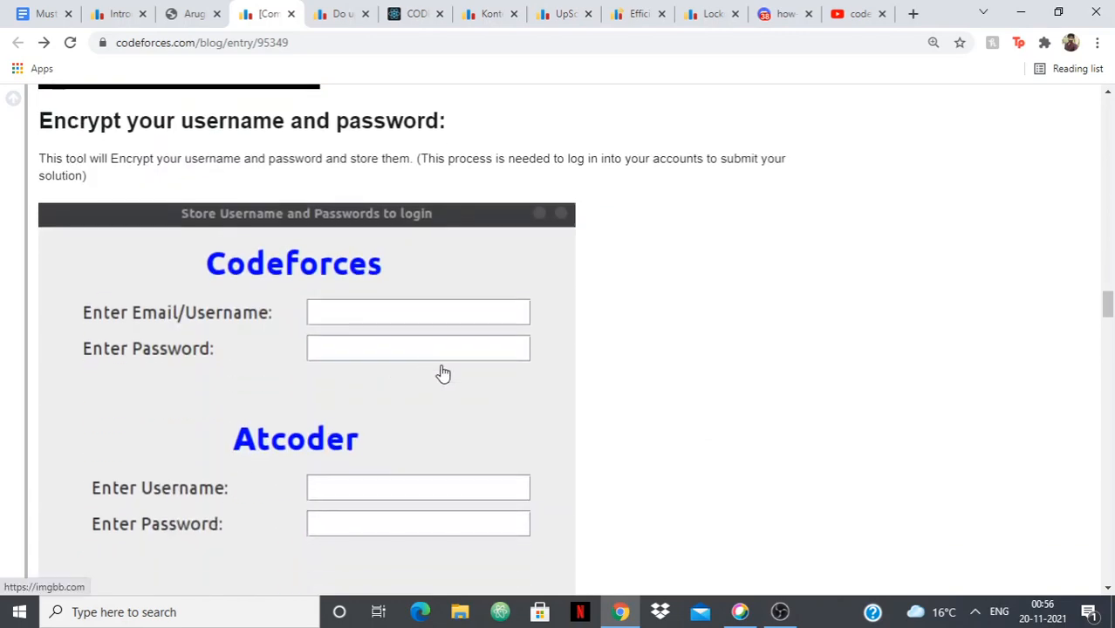
scroll("down", 3)
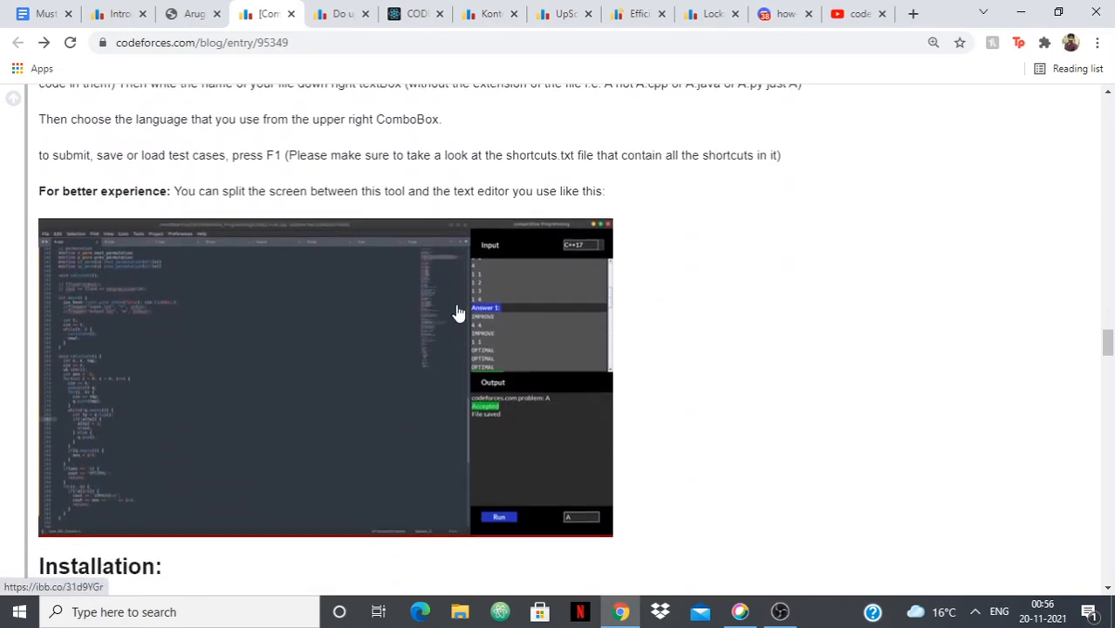
scroll("down", 3)
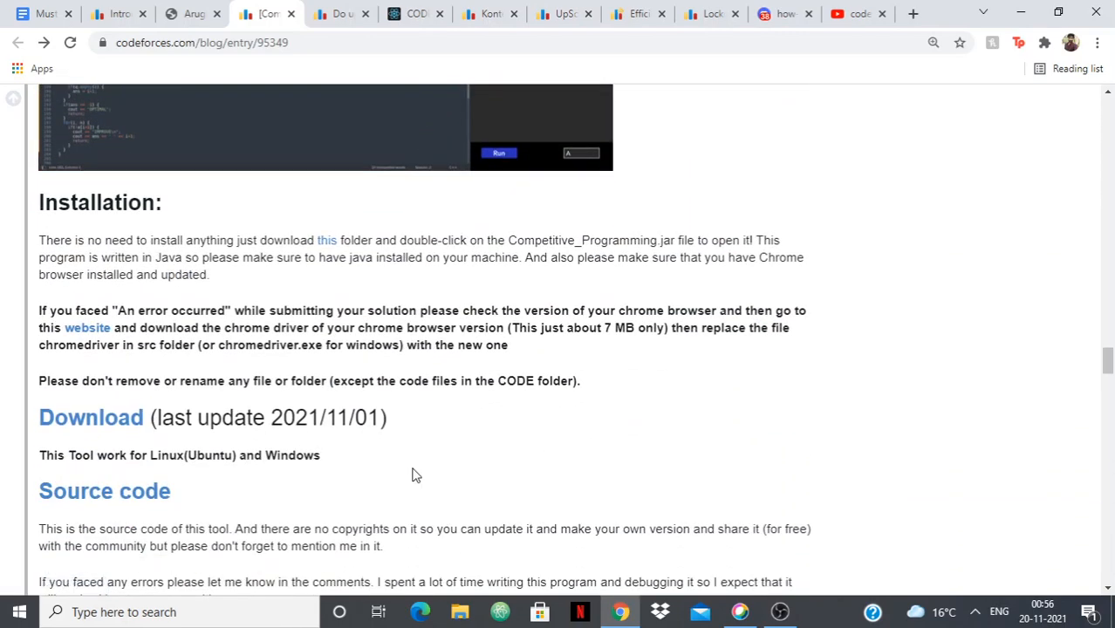
scroll("down", 3)
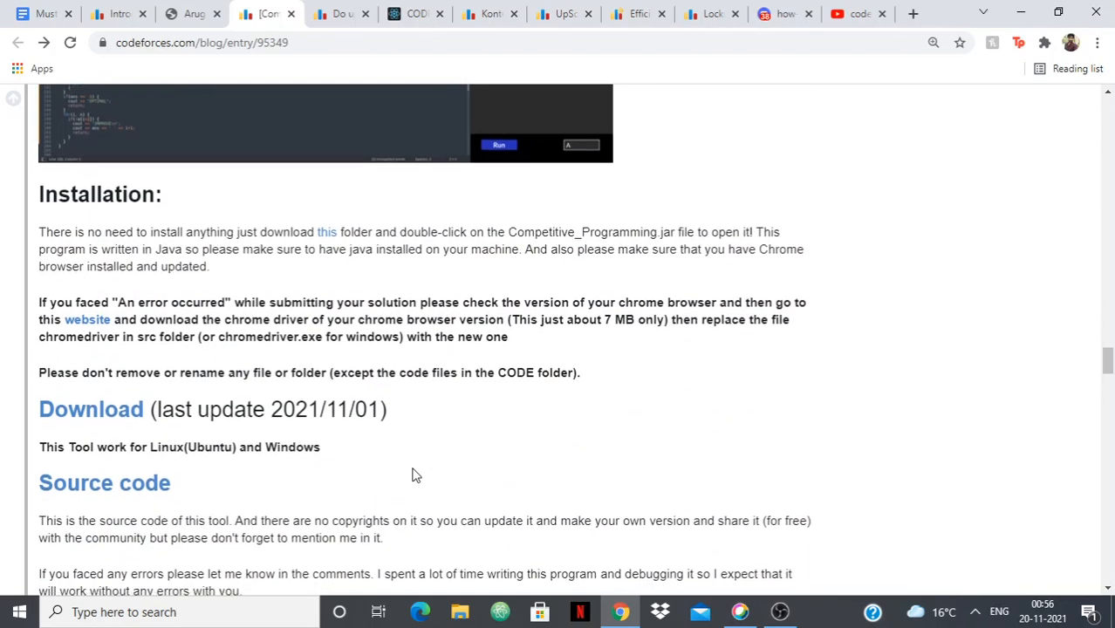
scroll("down", 3)
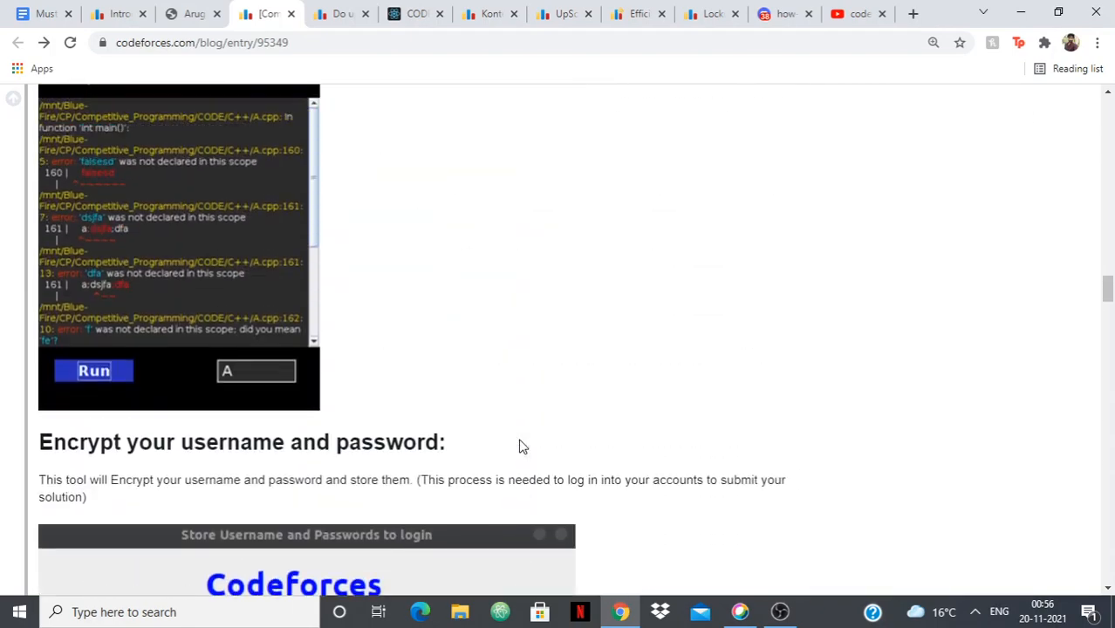
scroll("down", 3)
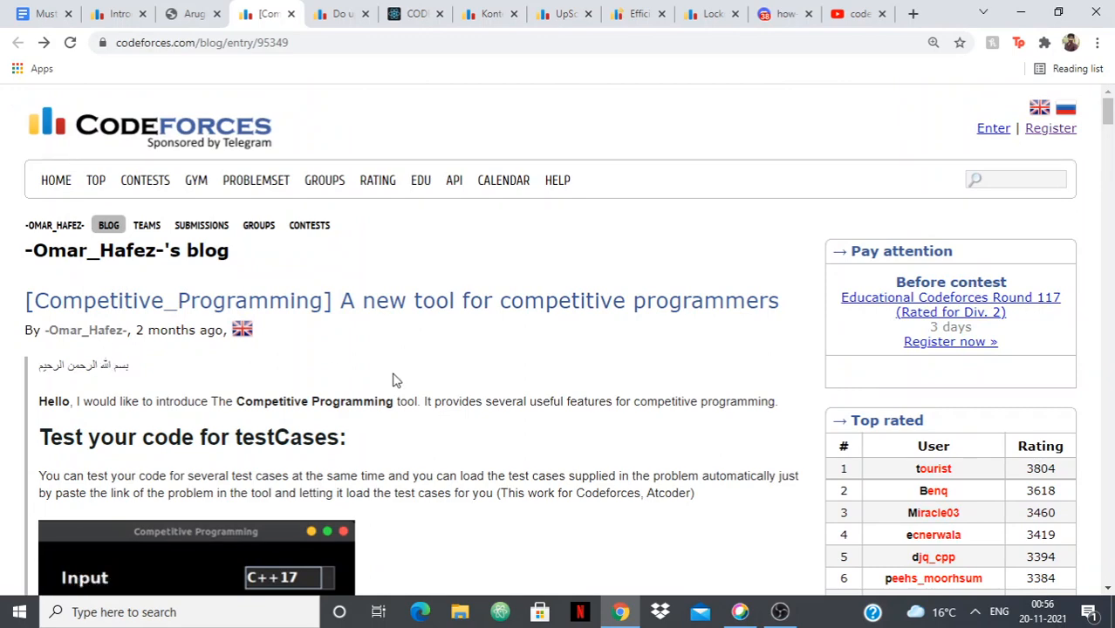
left_click(331, 14)
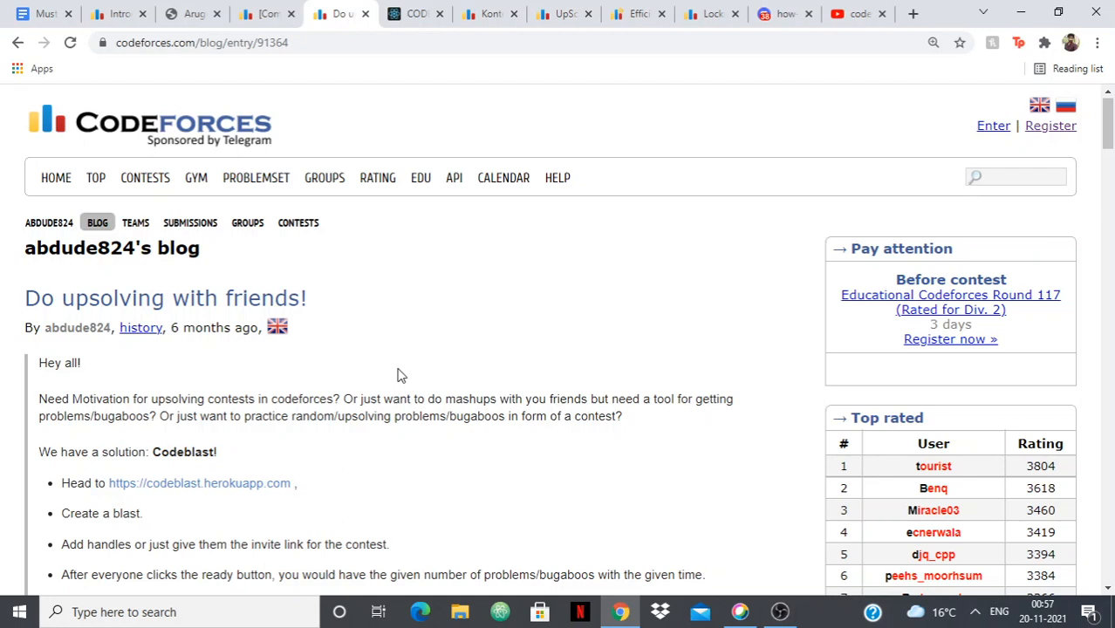
mouse_move(423, 416)
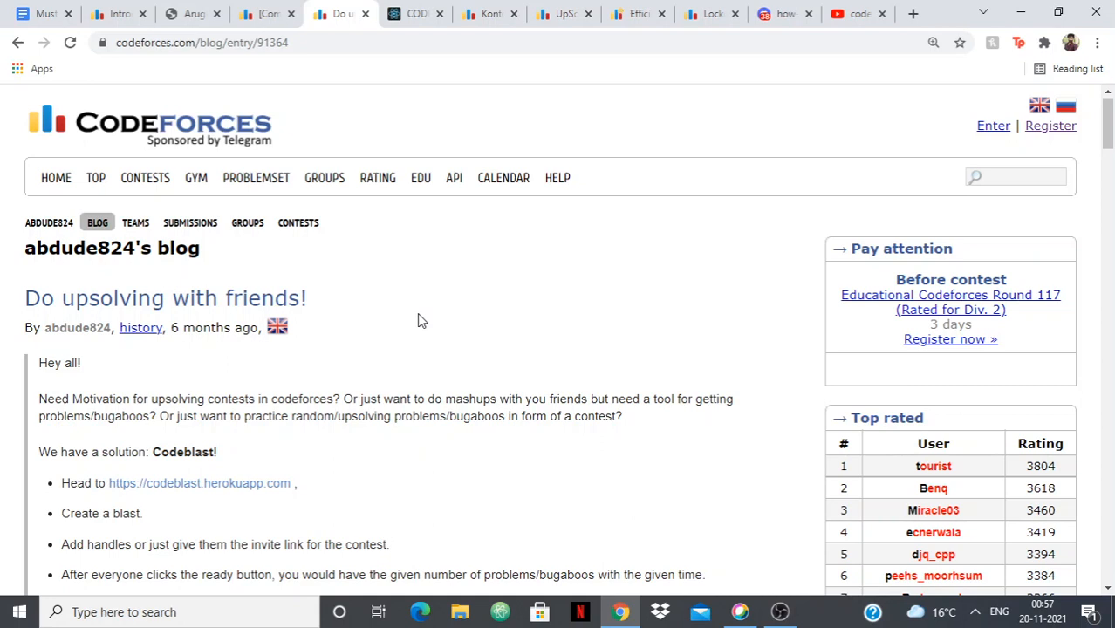
mouse_move(420, 302)
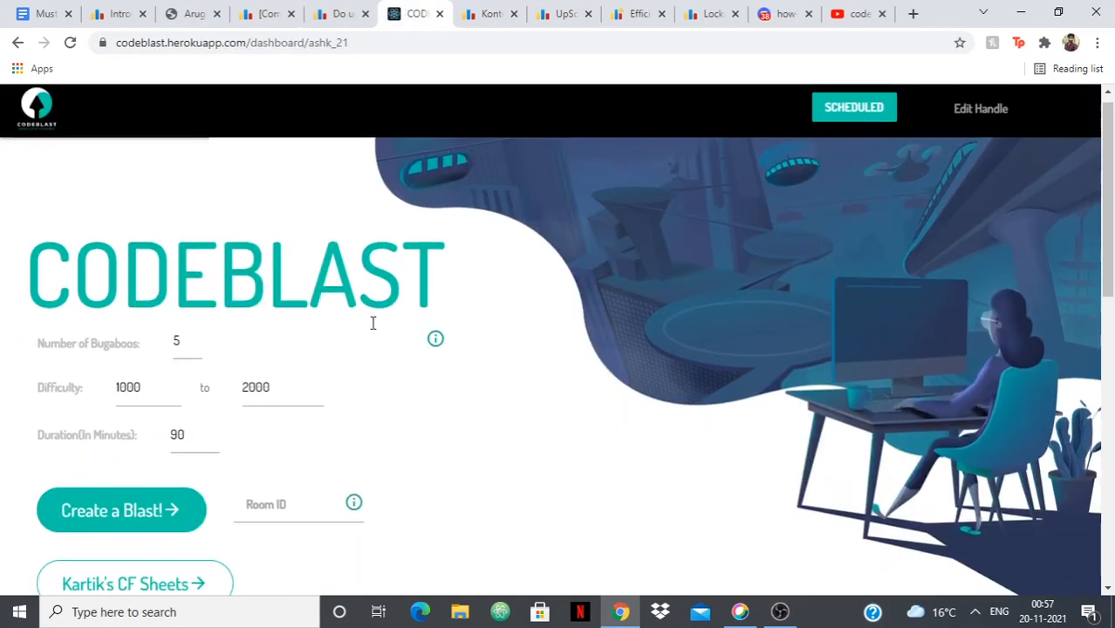
Scroll the Codeblast dashboard to the 5 bugaboos, 1000–2000 difficulty, 90-minute settings
scroll("down", 3)
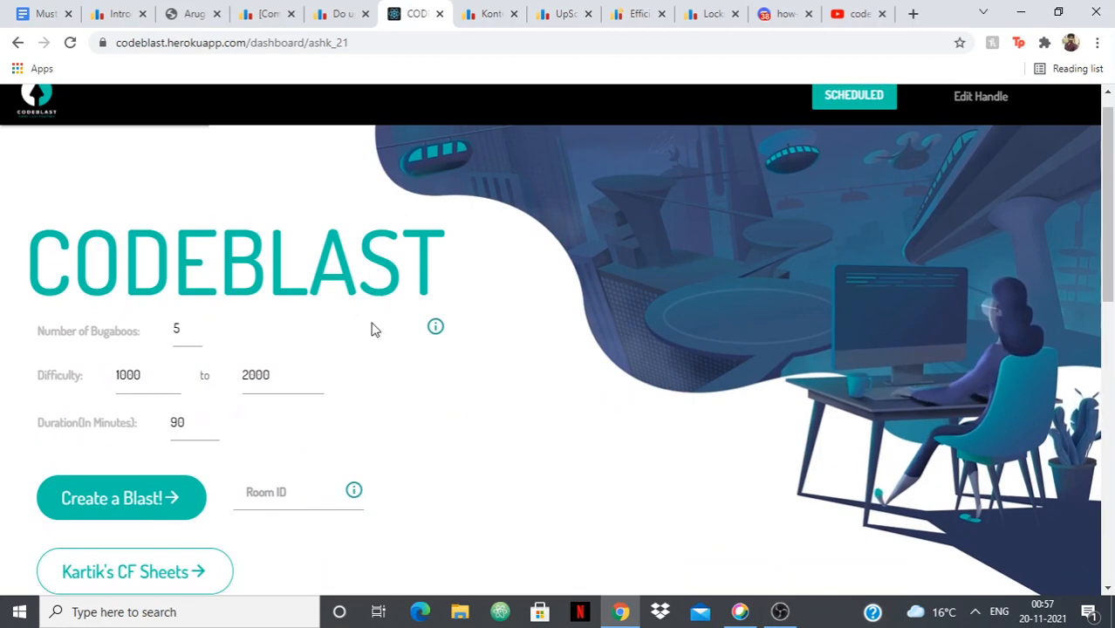
scroll("down", 3)
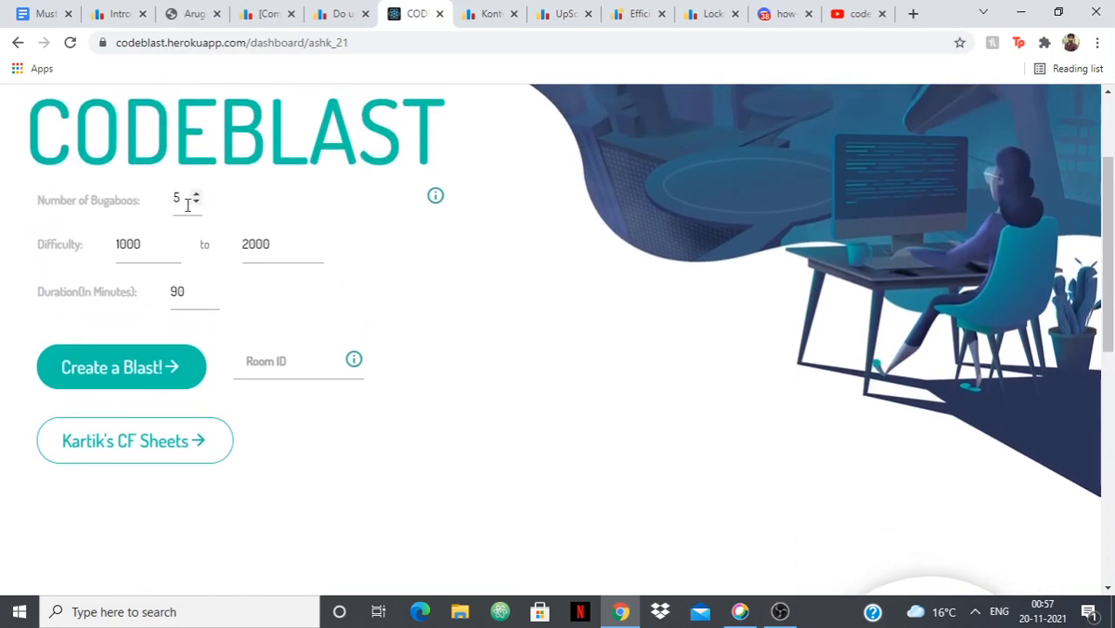
mouse_move(216, 201)
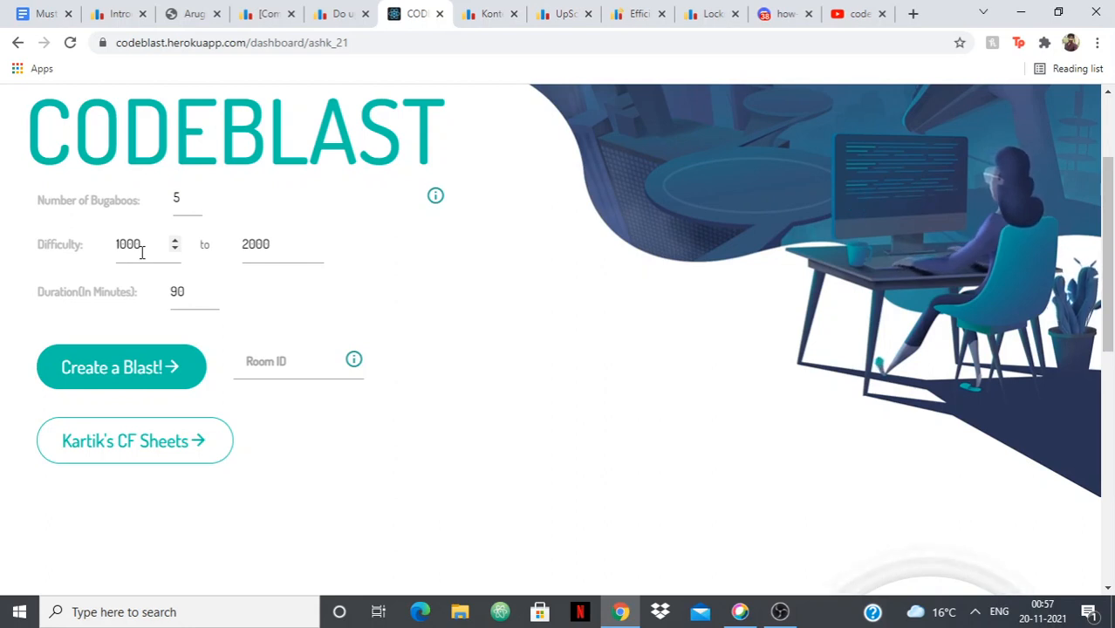
mouse_move(179, 291)
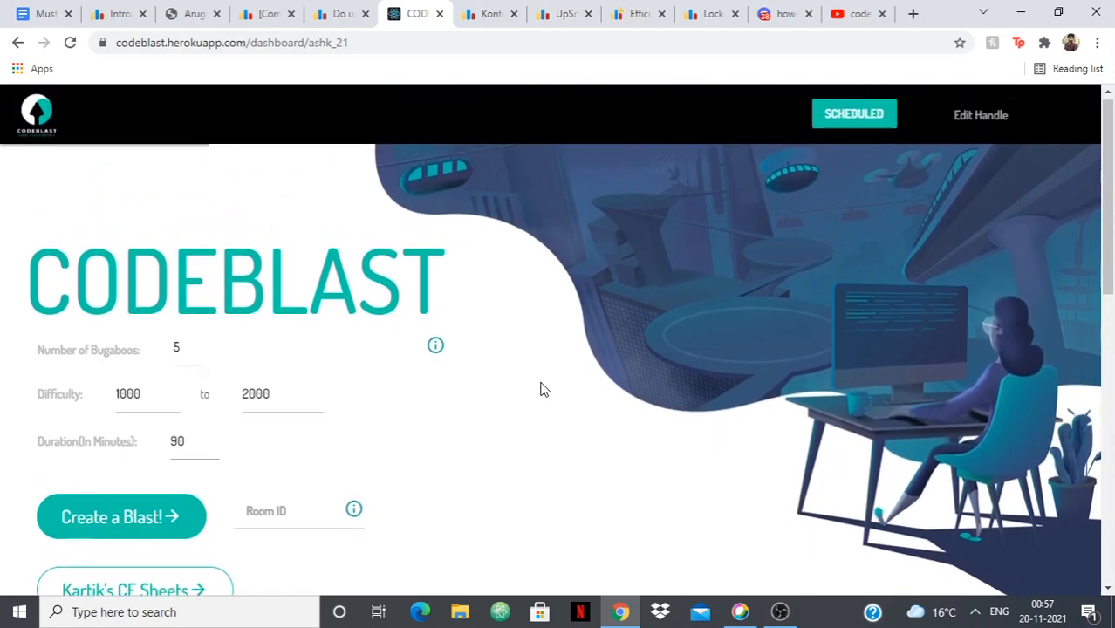
mouse_move(546, 327)
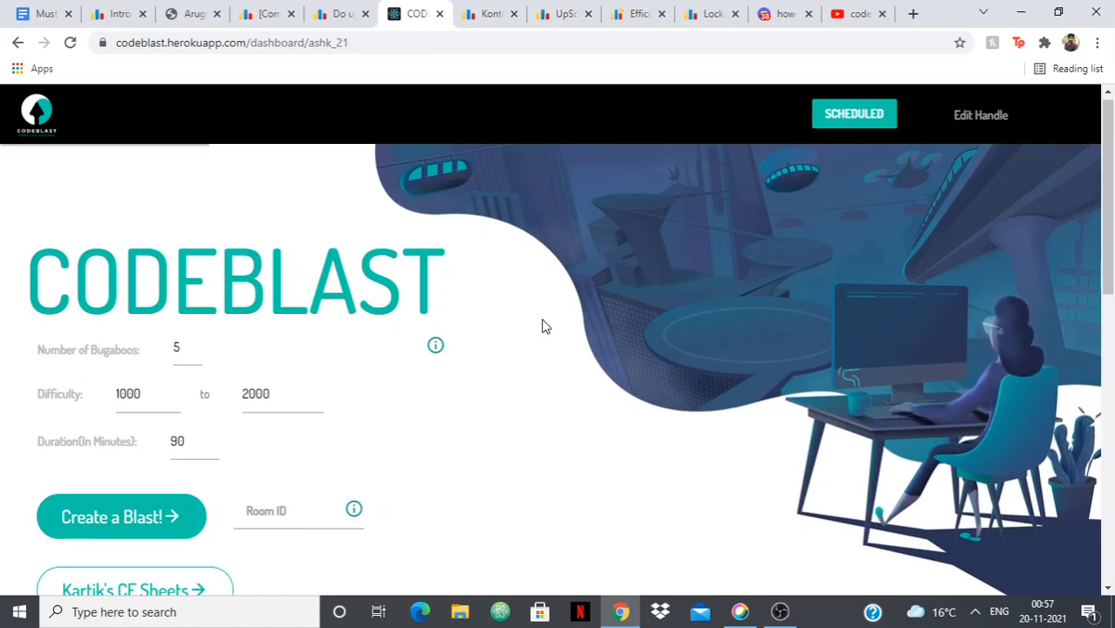
mouse_move(527, 198)
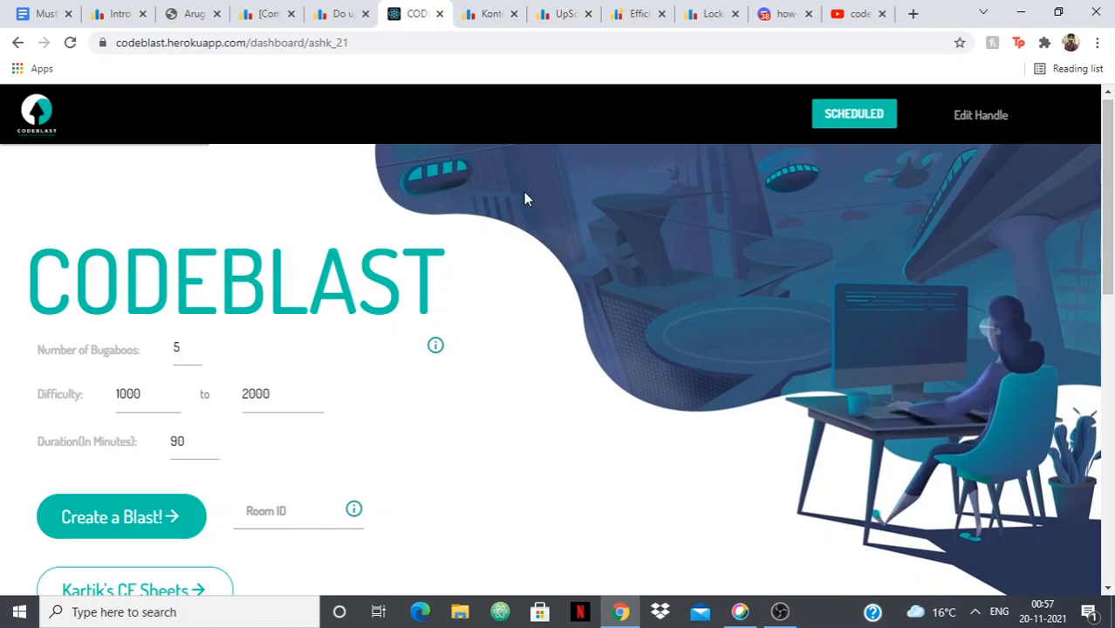
left_click(488, 14)
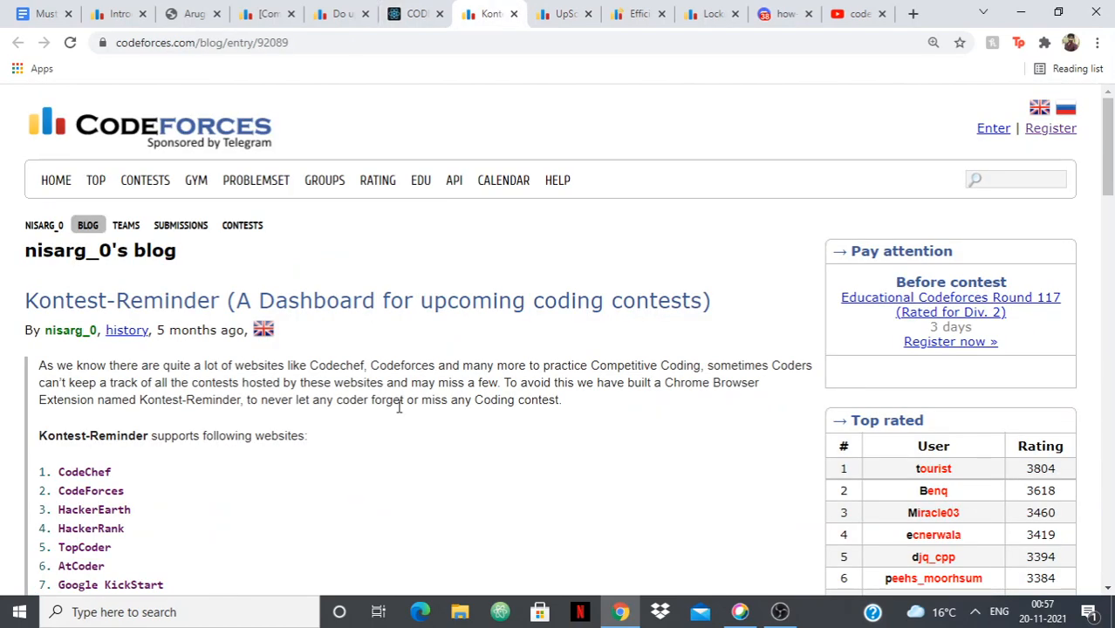
scroll("down", 3)
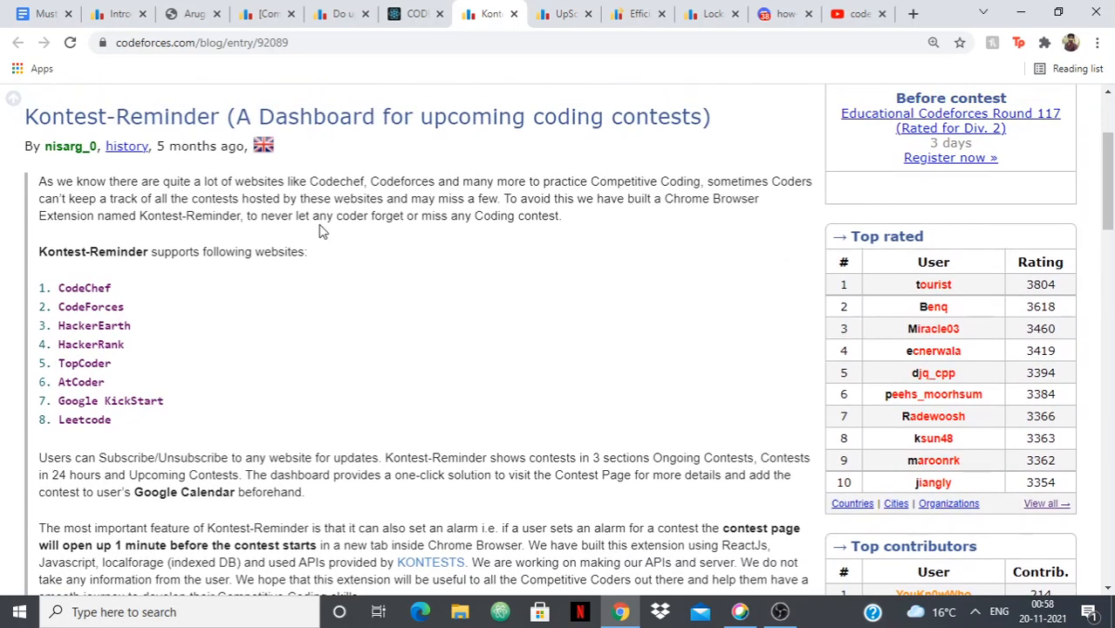
scroll("down", 3)
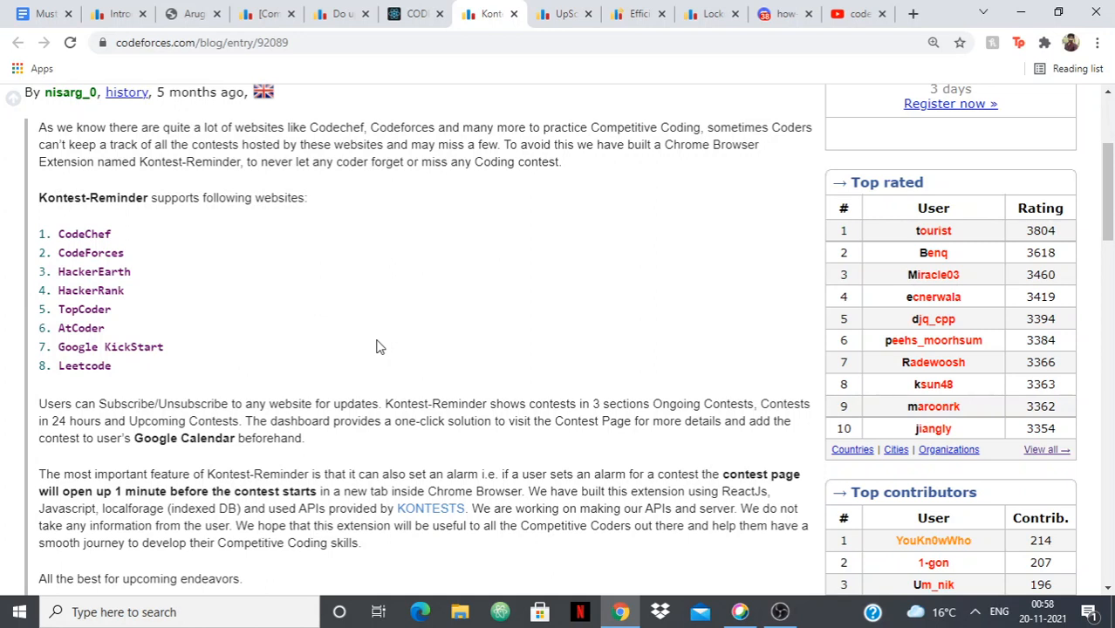
mouse_move(452, 241)
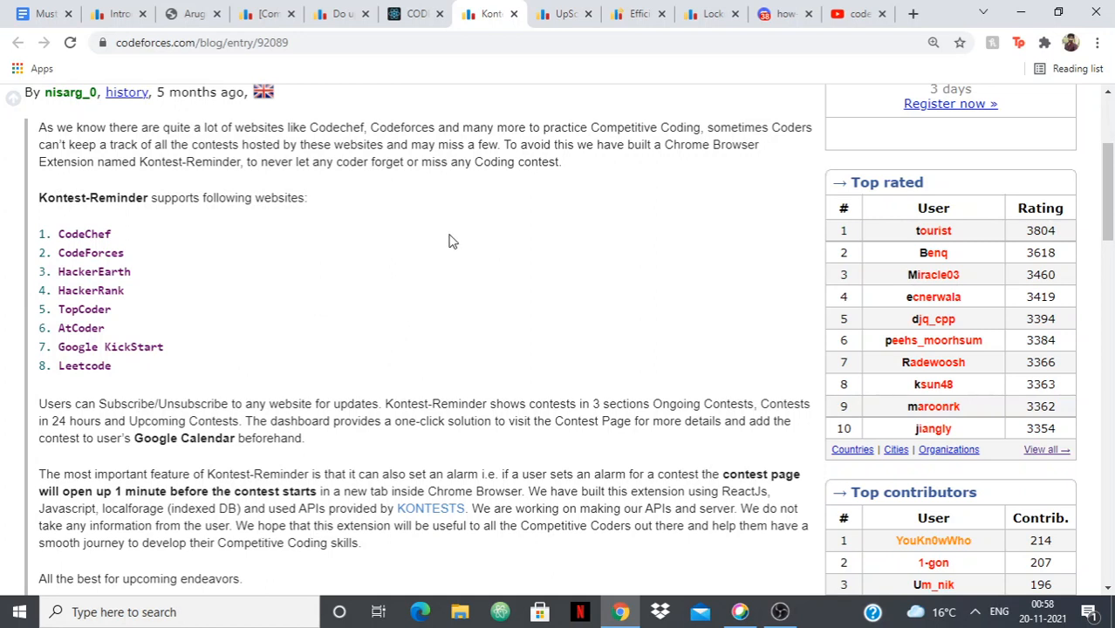
Open zenolus's 'UpSolve.me | Efficient Codeforces Practice' post and scroll through it
left_click(563, 14)
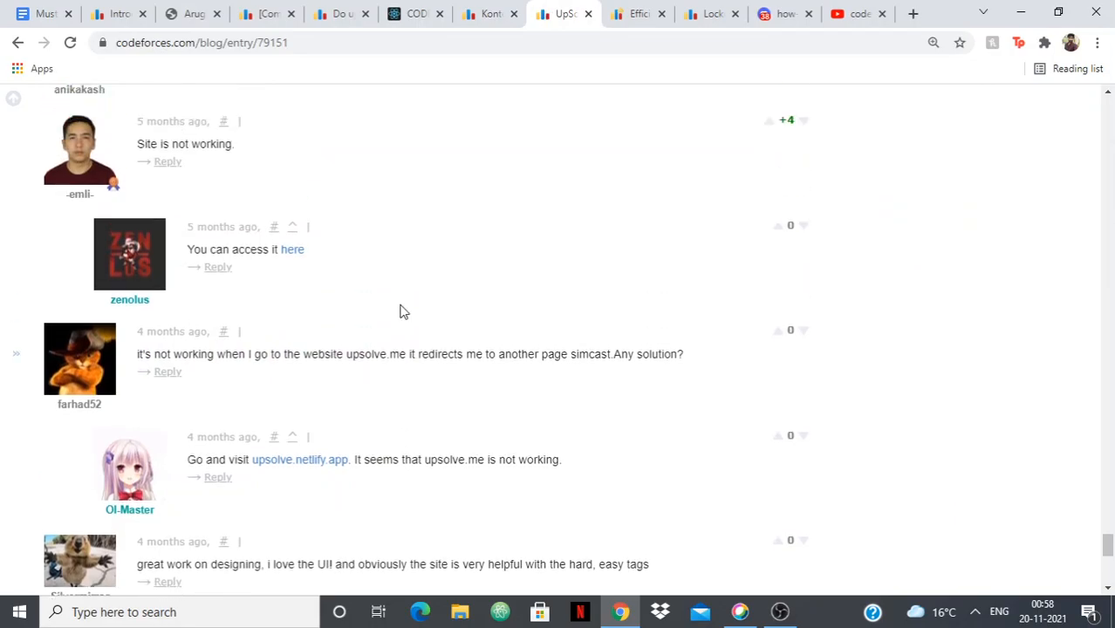
scroll("down", 3)
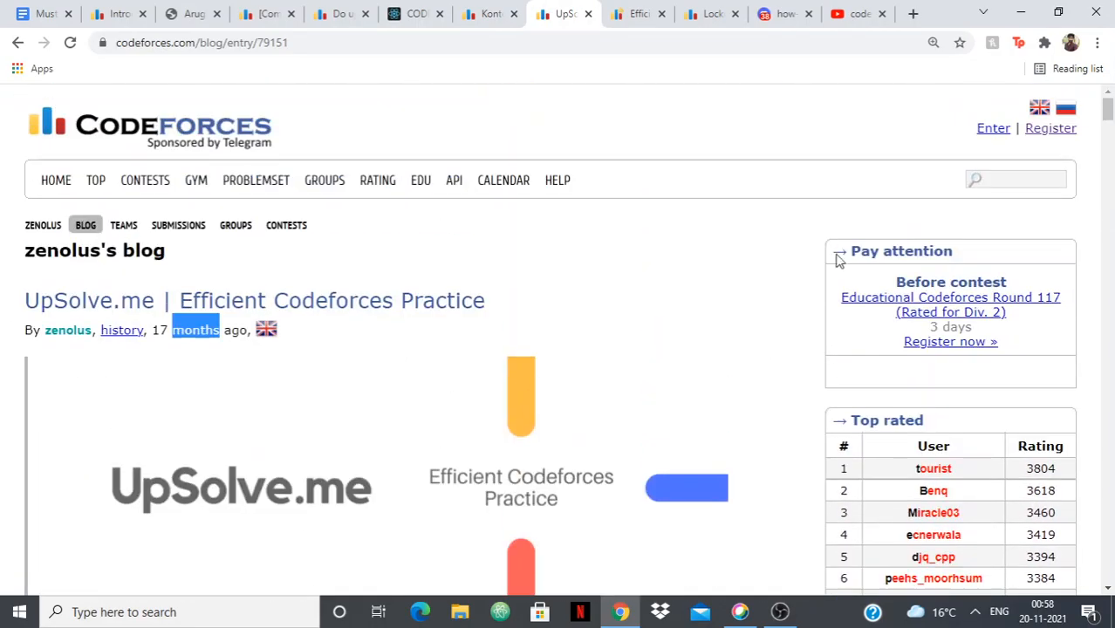
scroll("down", 3)
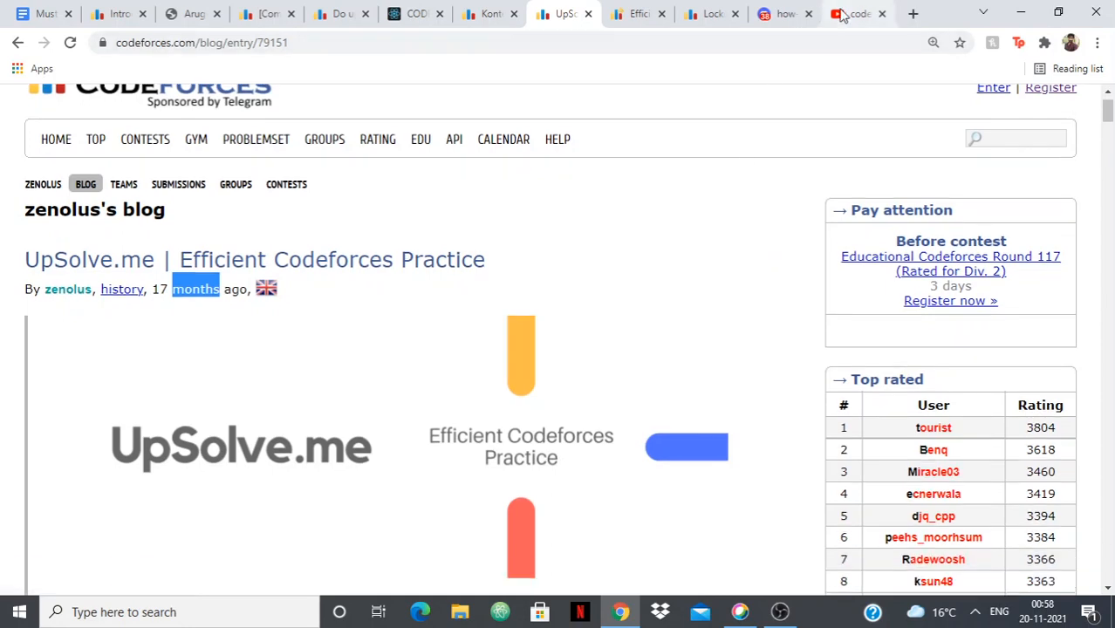
Glance at the YouTube Codeforces tools results, then go back to the UpSolve.me post
left_click(858, 12)
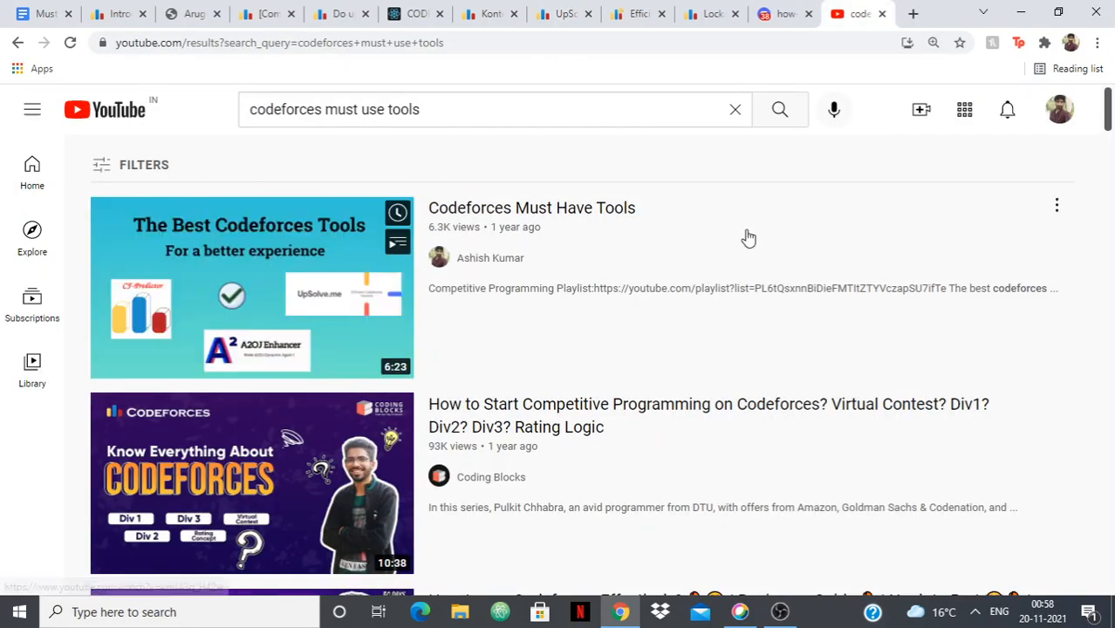
mouse_move(544, 169)
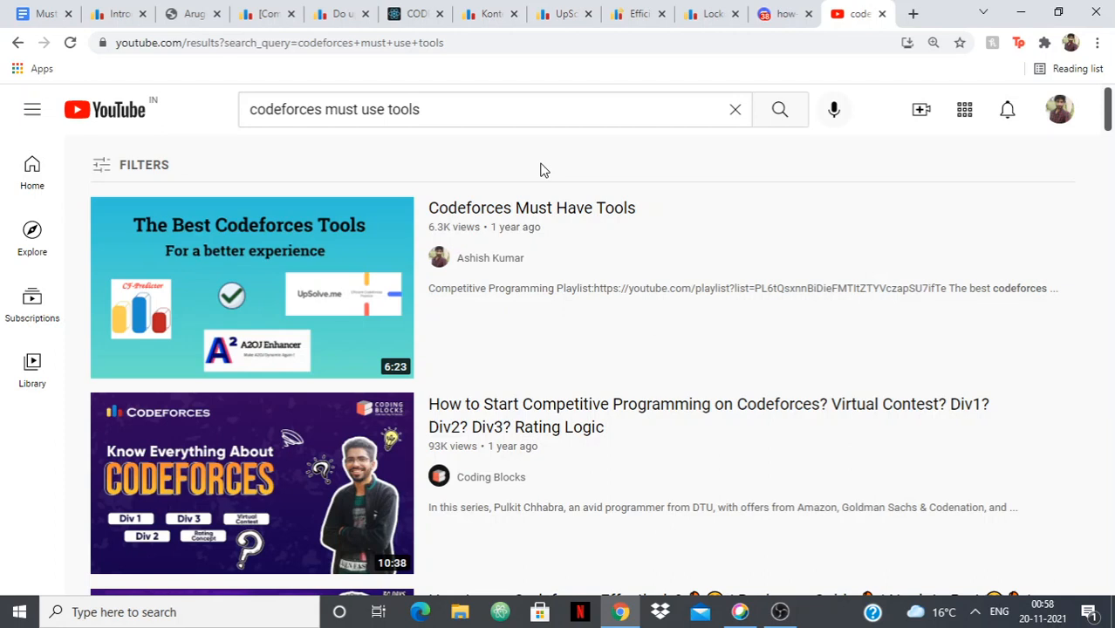
mouse_move(361, 168)
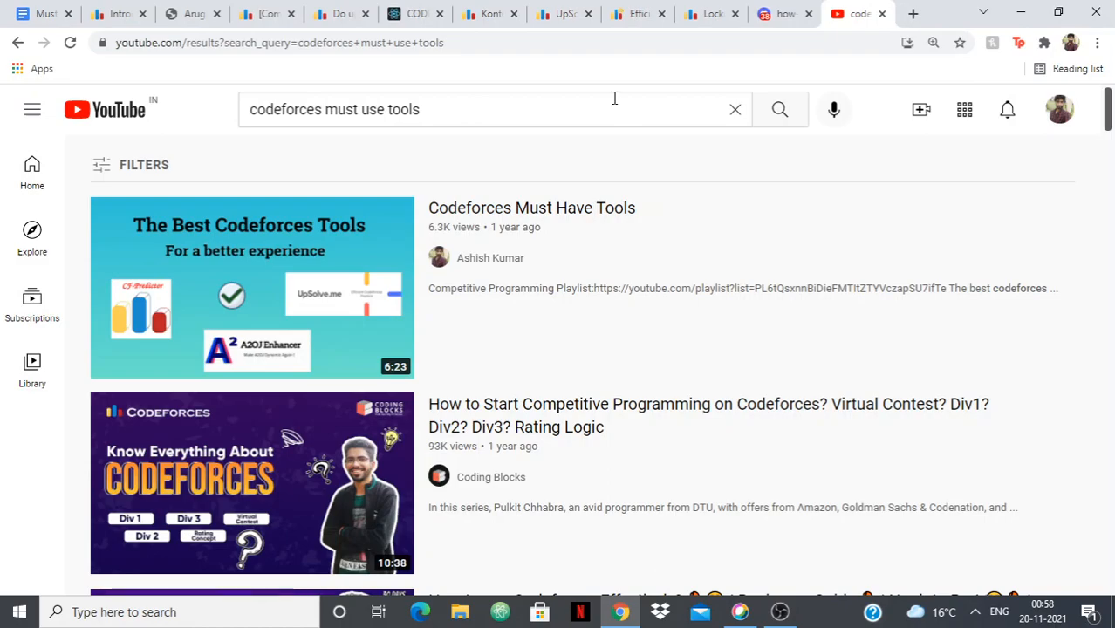
left_click(564, 14)
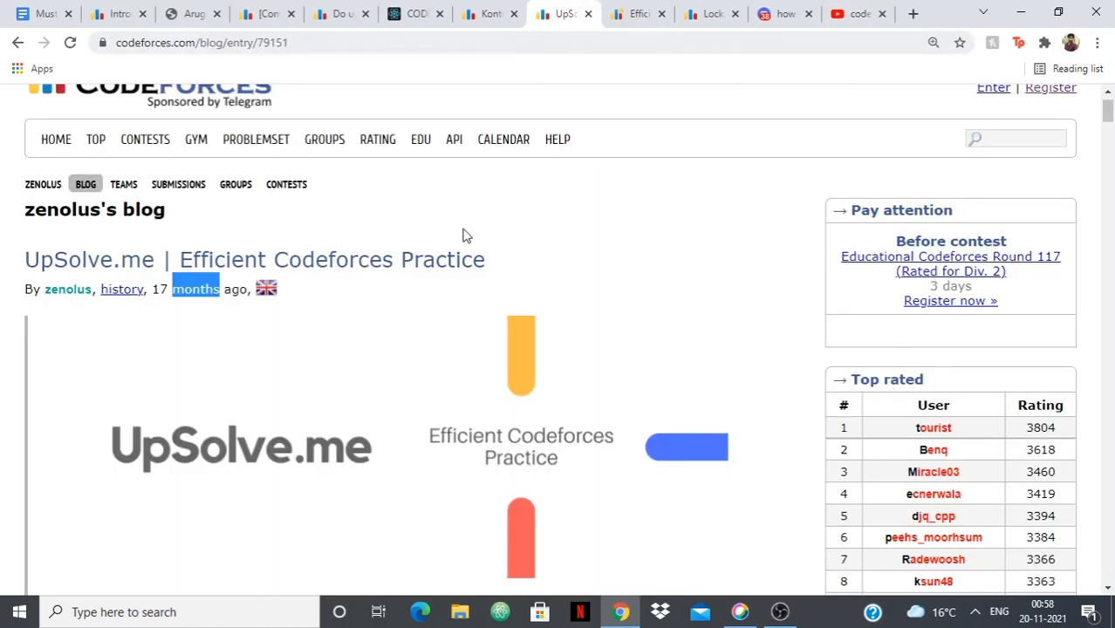
scroll("down", 3)
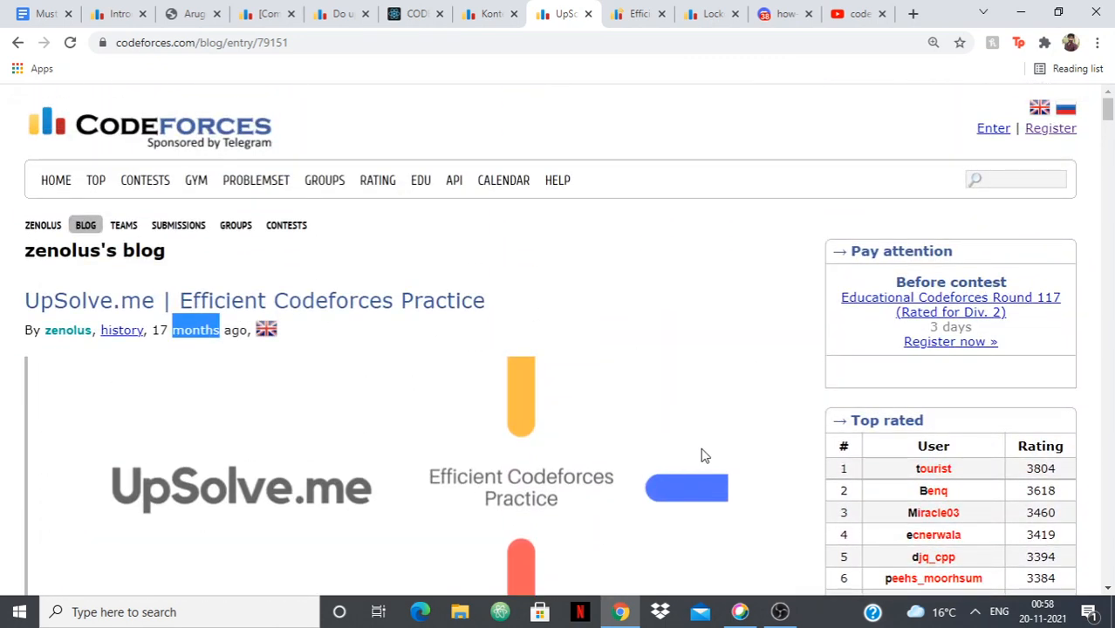
mouse_move(719, 379)
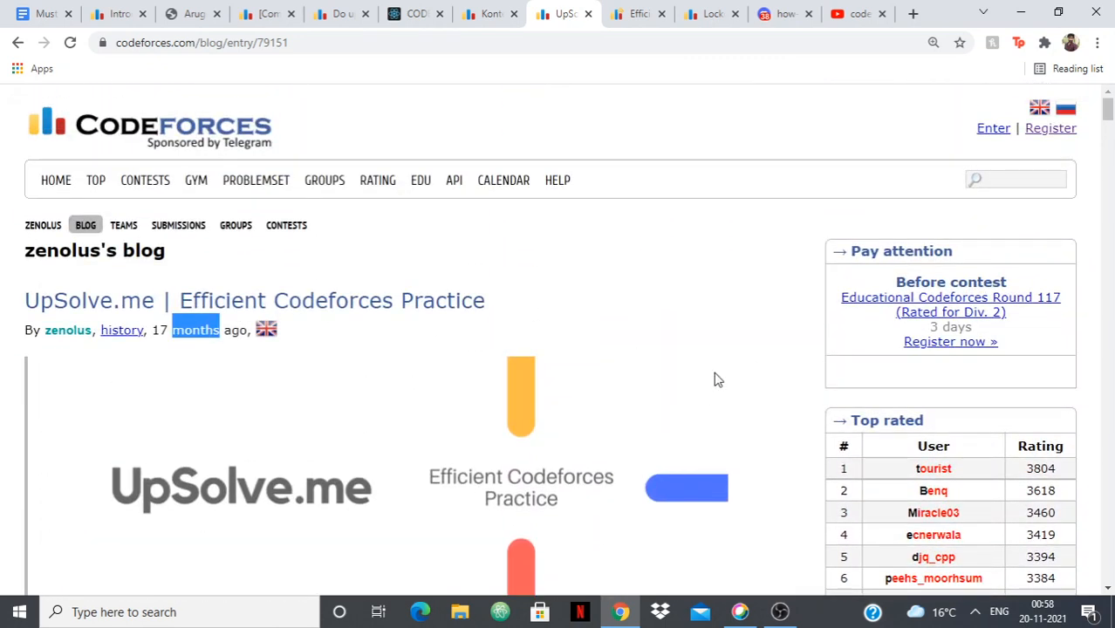
Open the UpSolve site and scroll through recommended upsolves and suggested practice problems
left_click(640, 14)
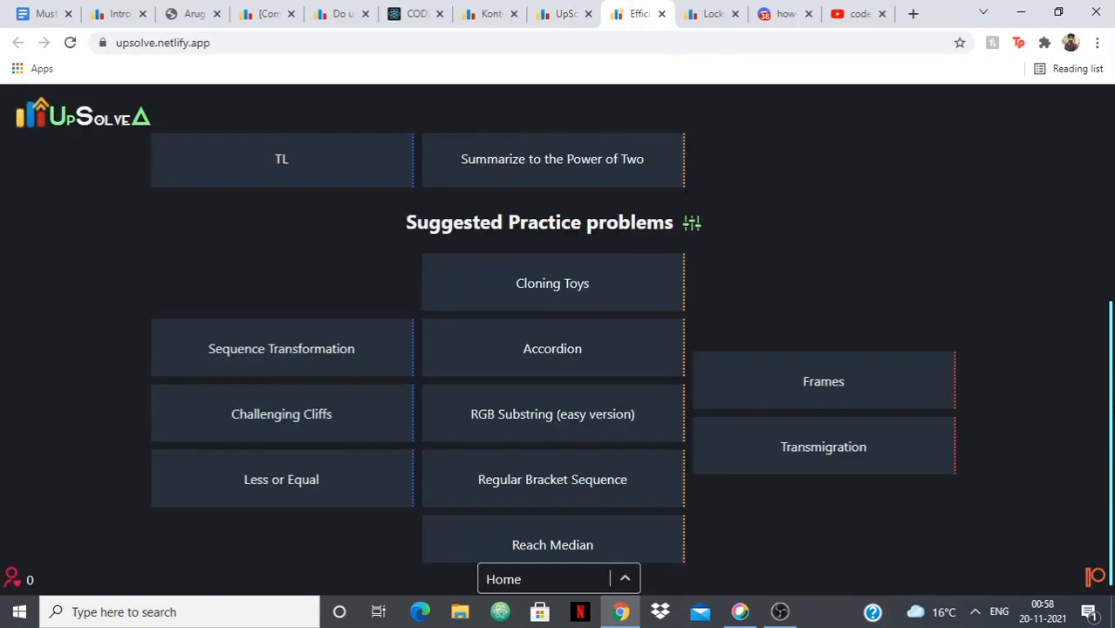
scroll("up", 3)
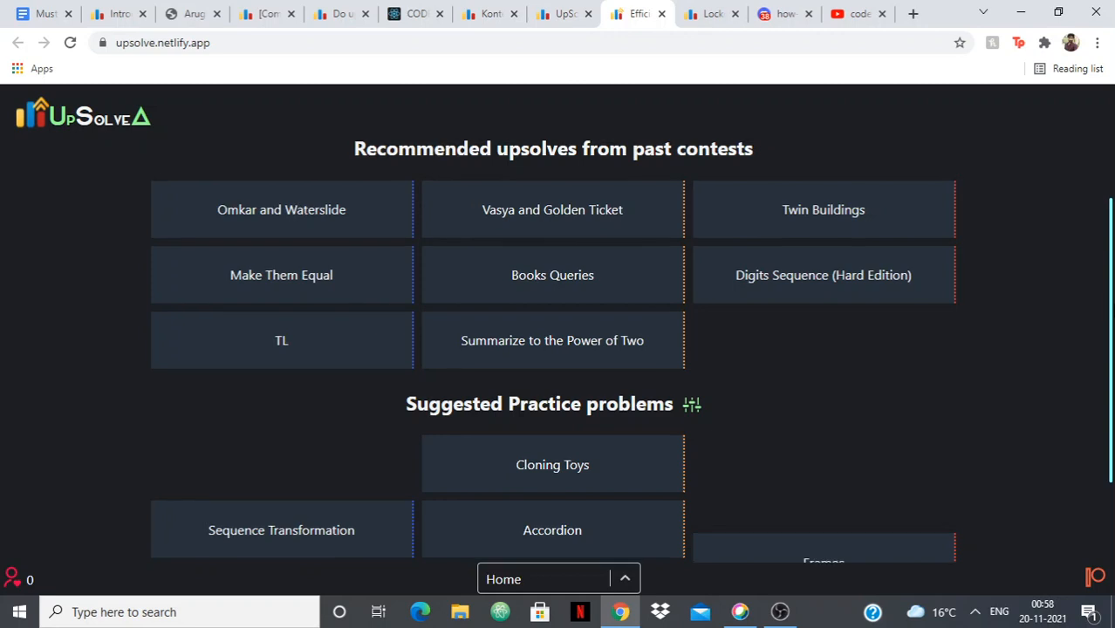
mouse_move(669, 170)
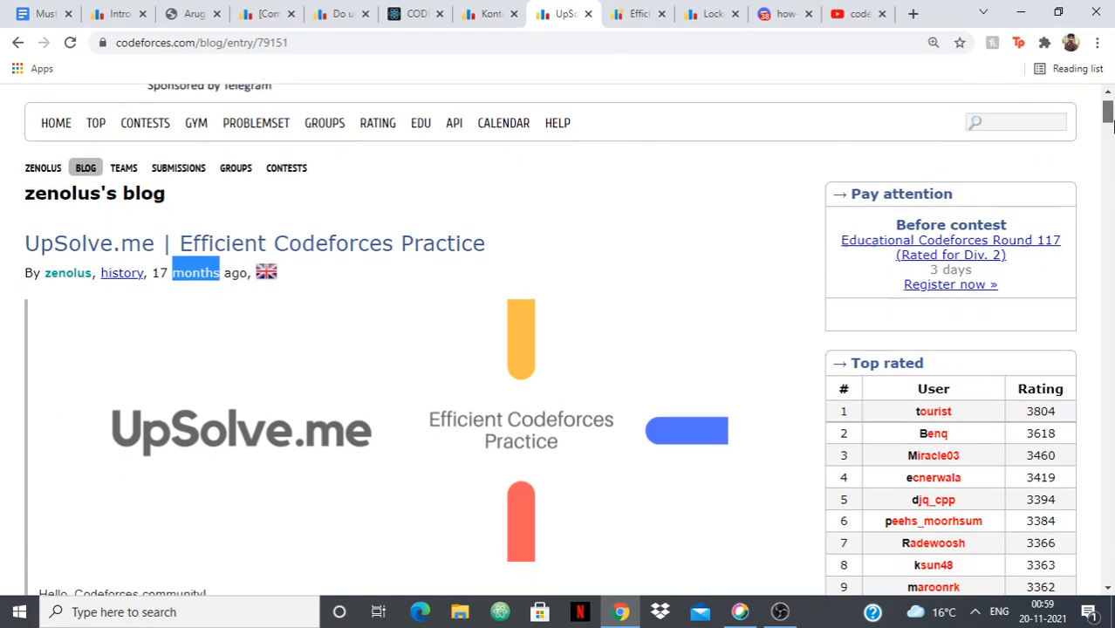
scroll("down", 3)
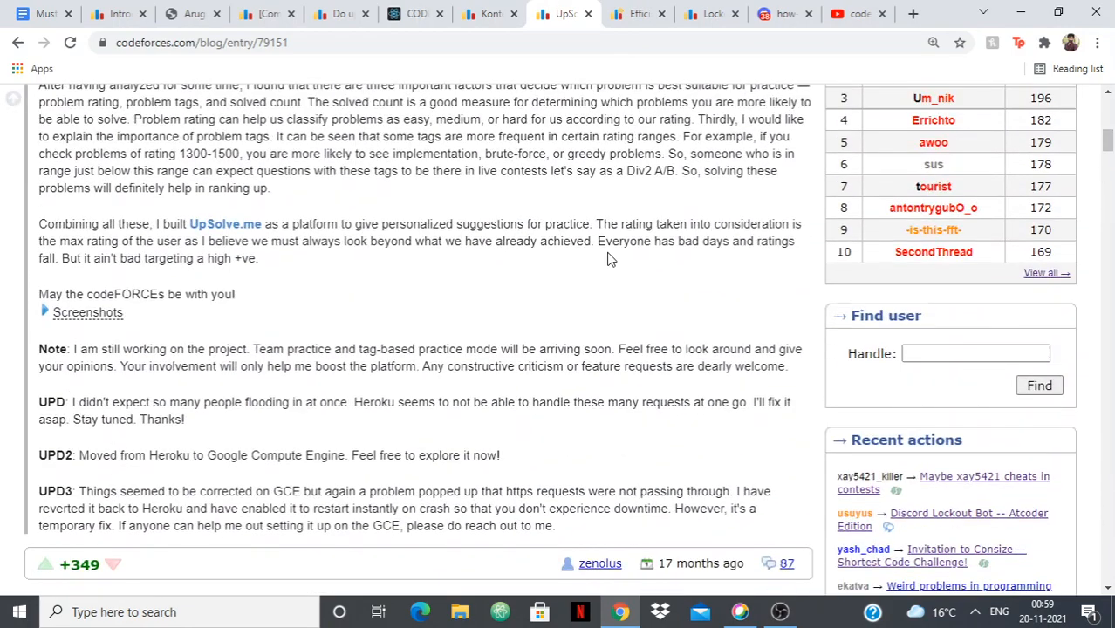
scroll("down", 3)
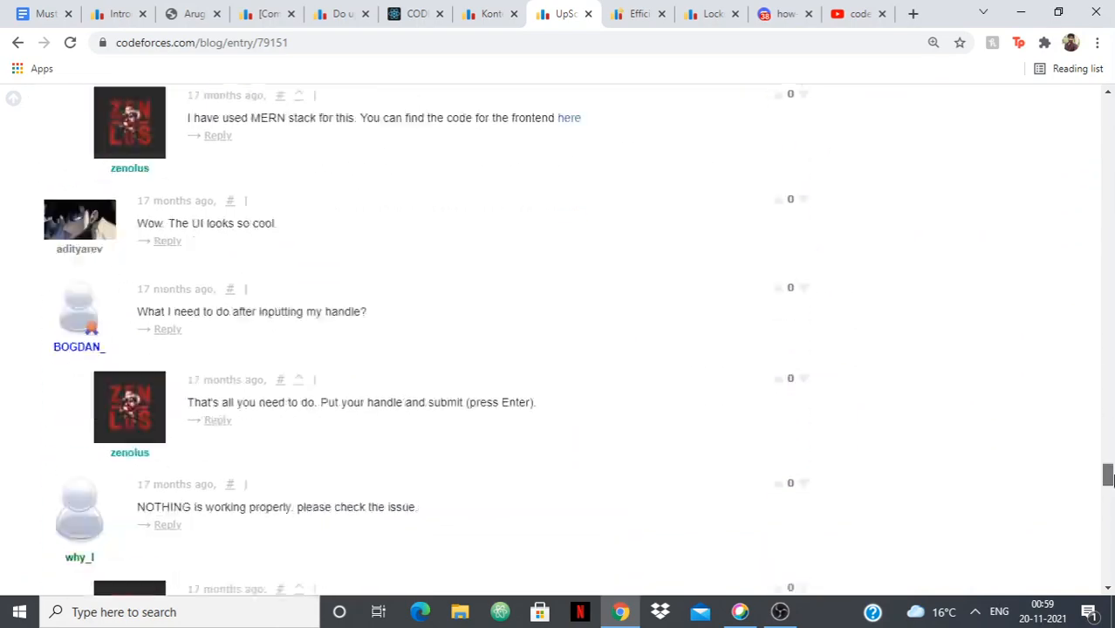
scroll("down", 3)
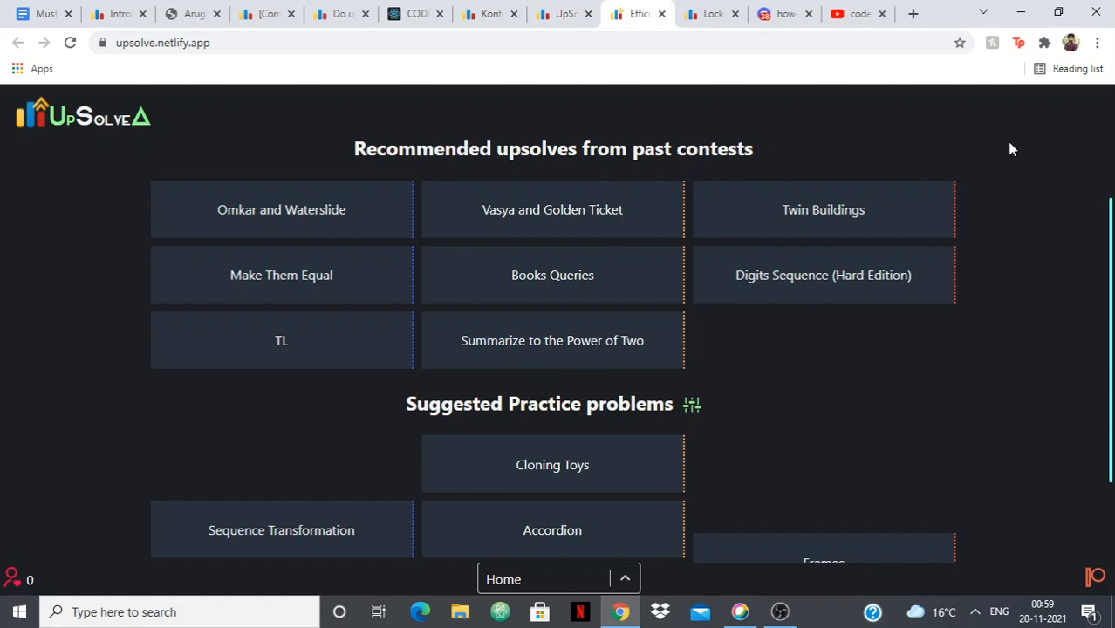
scroll("down", 3)
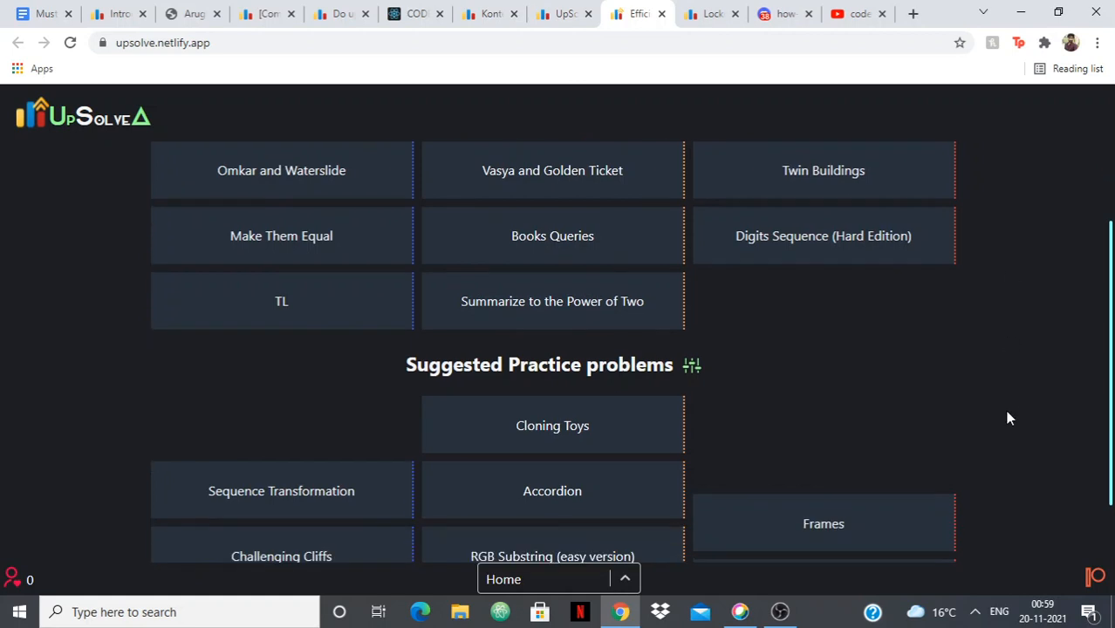
mouse_move(793, 268)
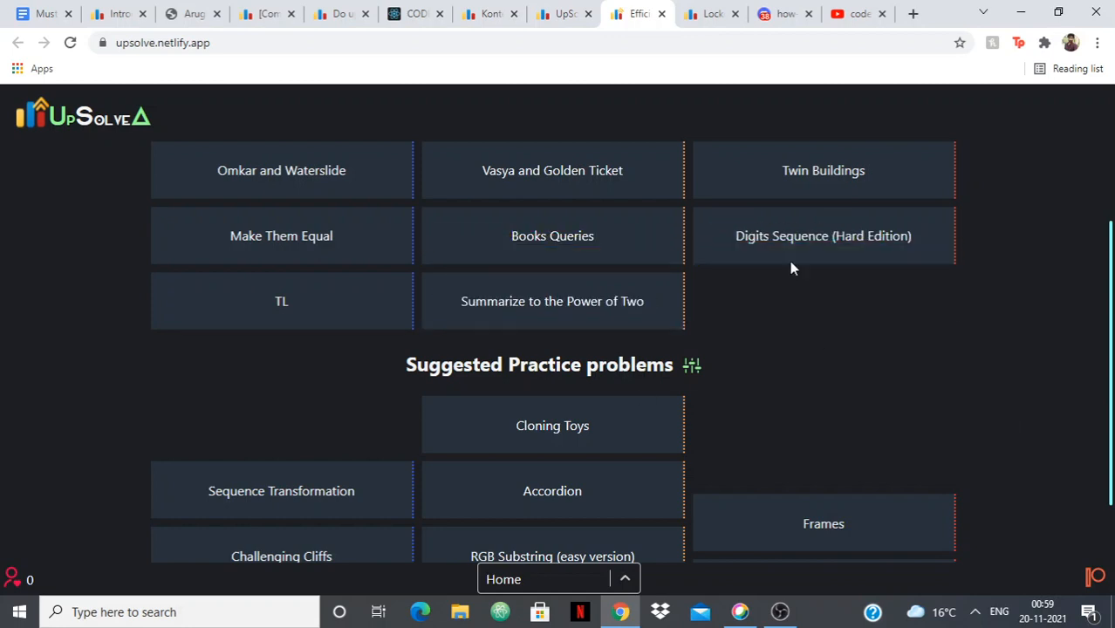
mouse_move(858, 362)
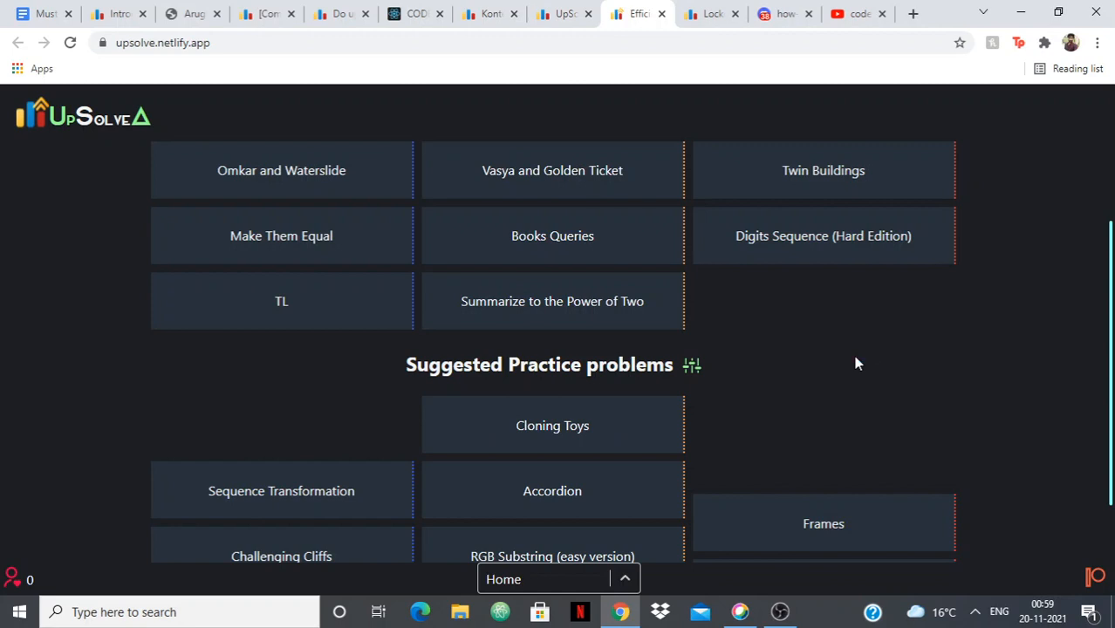
scroll("down", 3)
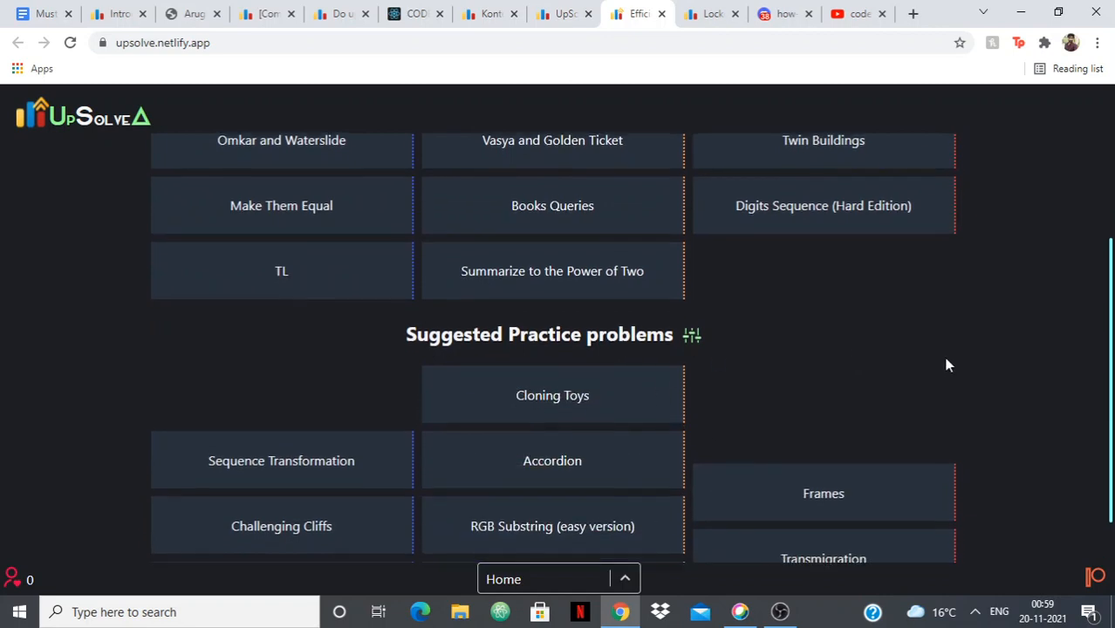
scroll("down", 3)
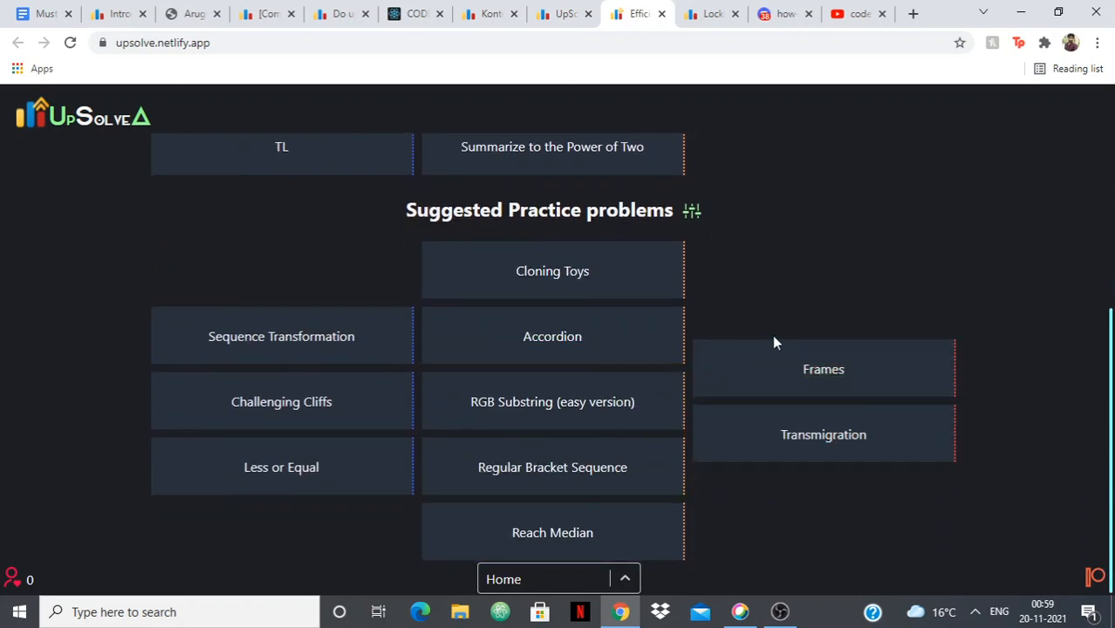
mouse_move(717, 36)
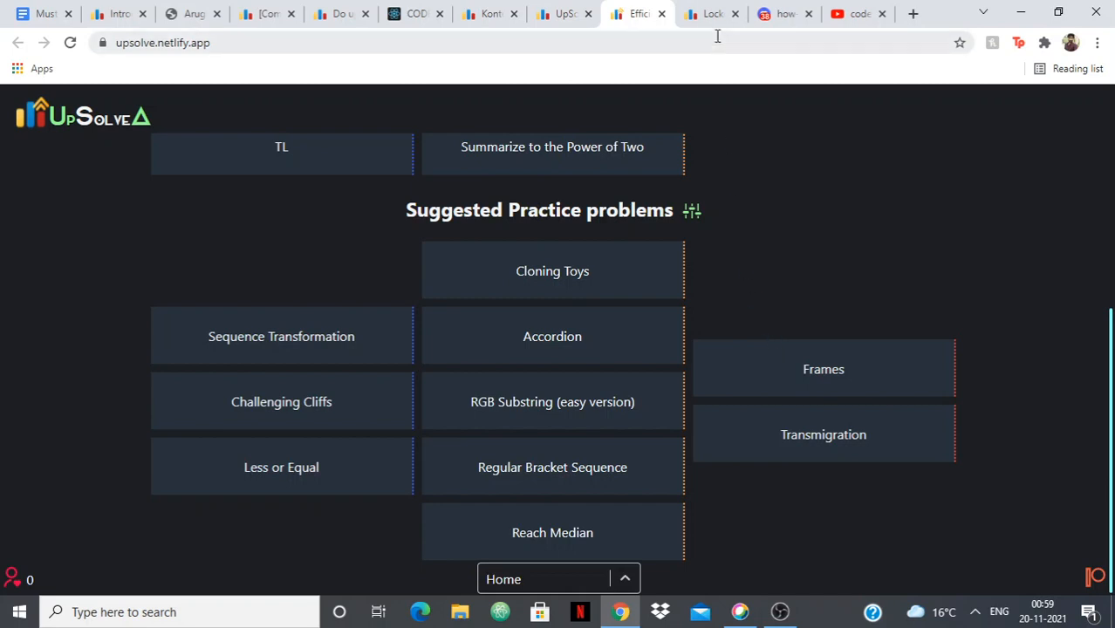
Open pseudocoder10's 'Lockout Bot for codeforces' post and scroll toward its steps to use
left_click(713, 14)
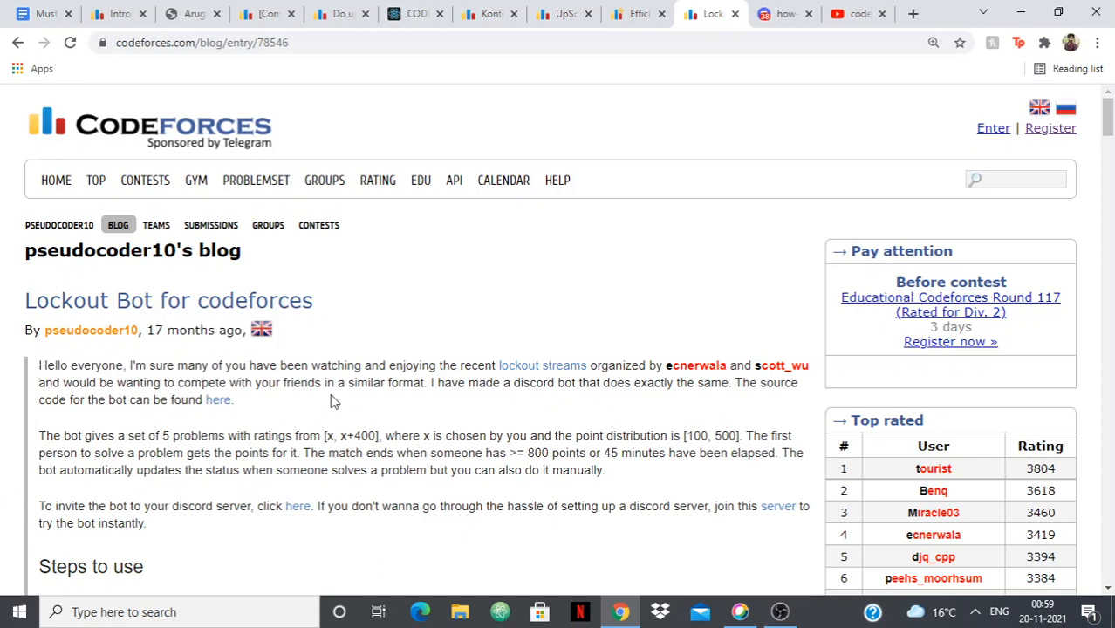
mouse_move(415, 400)
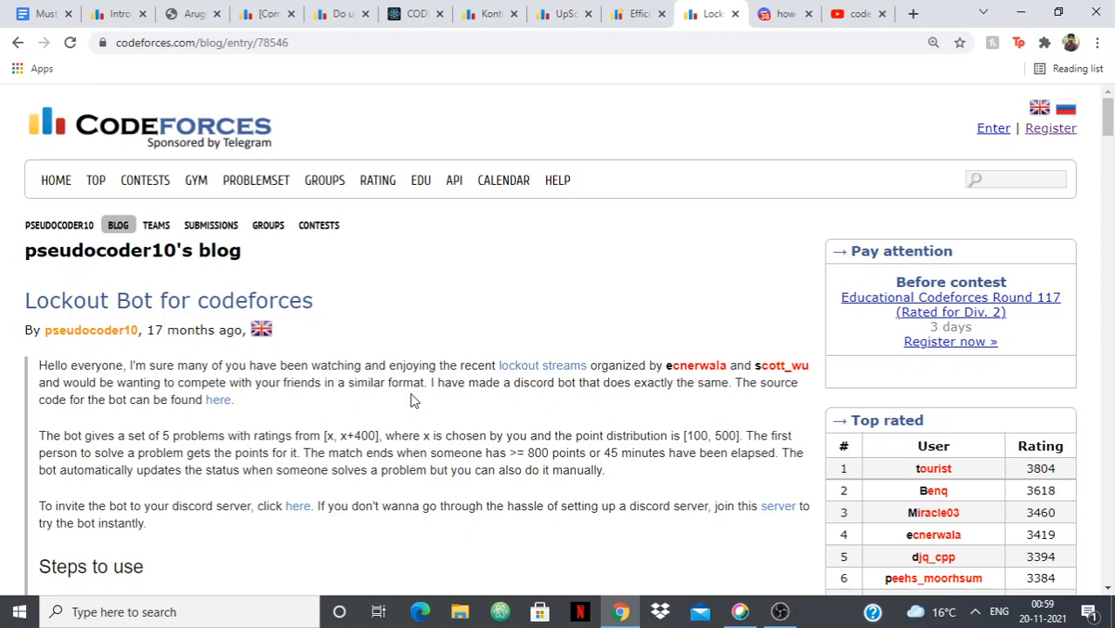
mouse_move(404, 418)
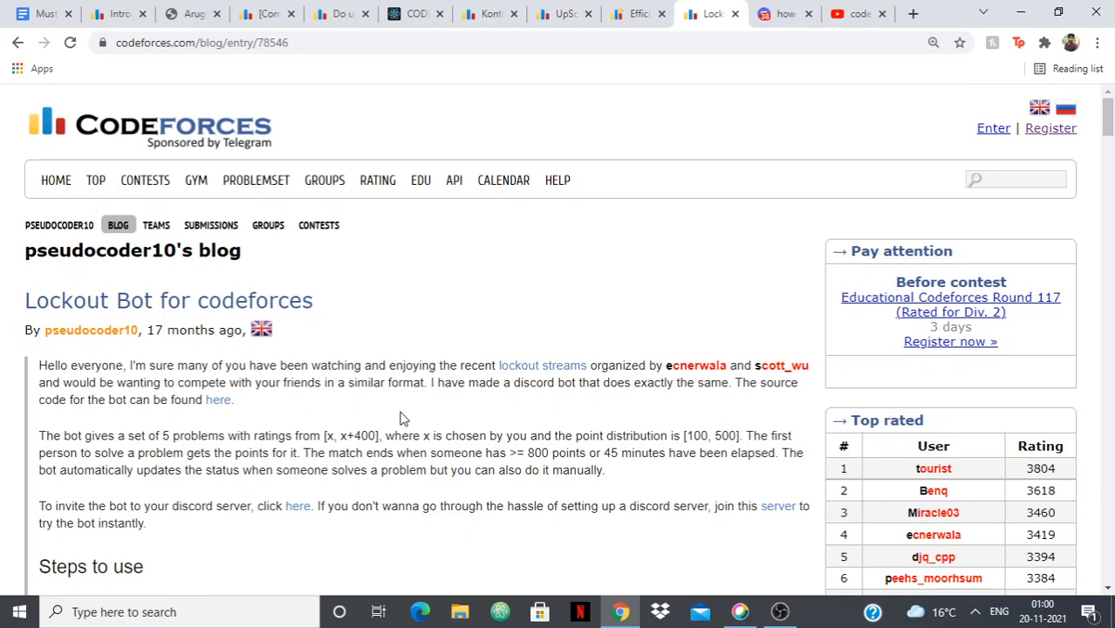
scroll("down", 3)
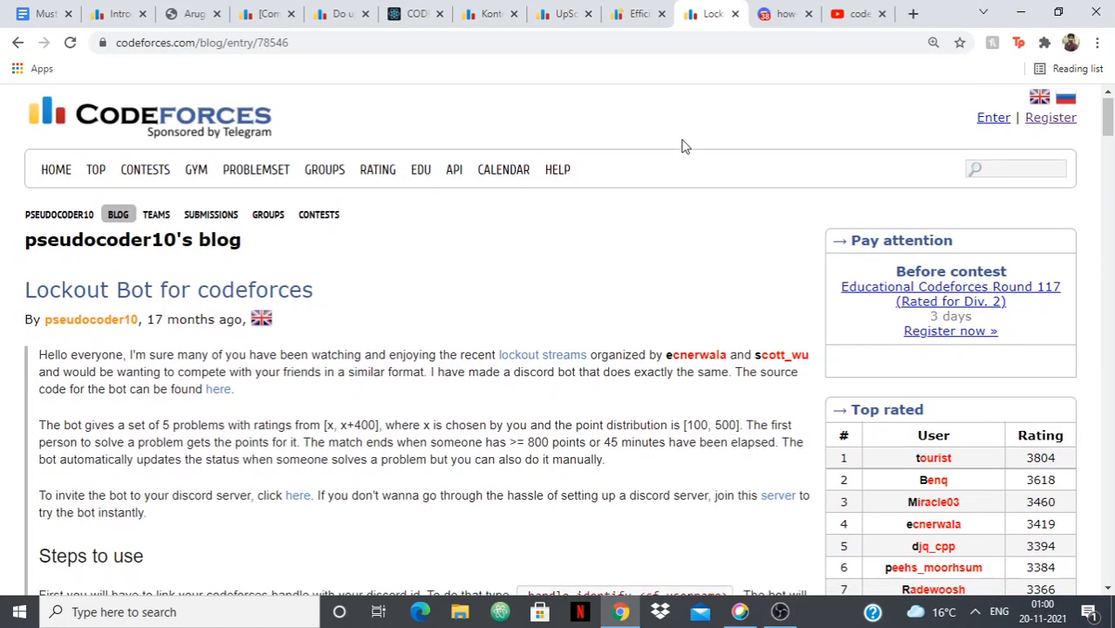
scroll("down", 3)
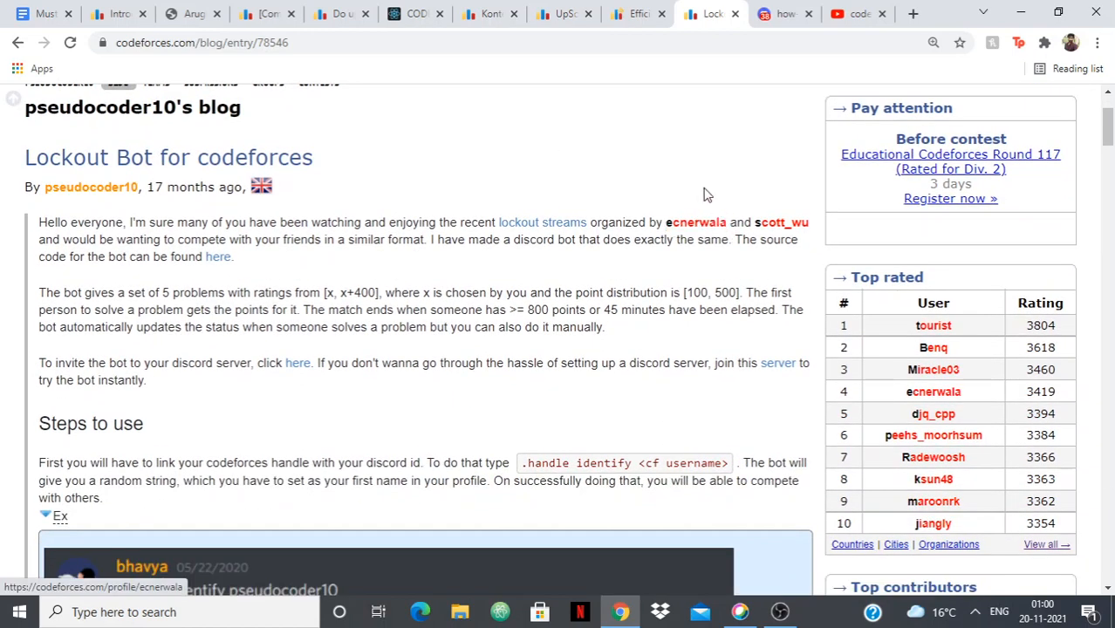
Peek at the Lockouts Discord server, then keep reading the Lockout Bot post
left_click(785, 13)
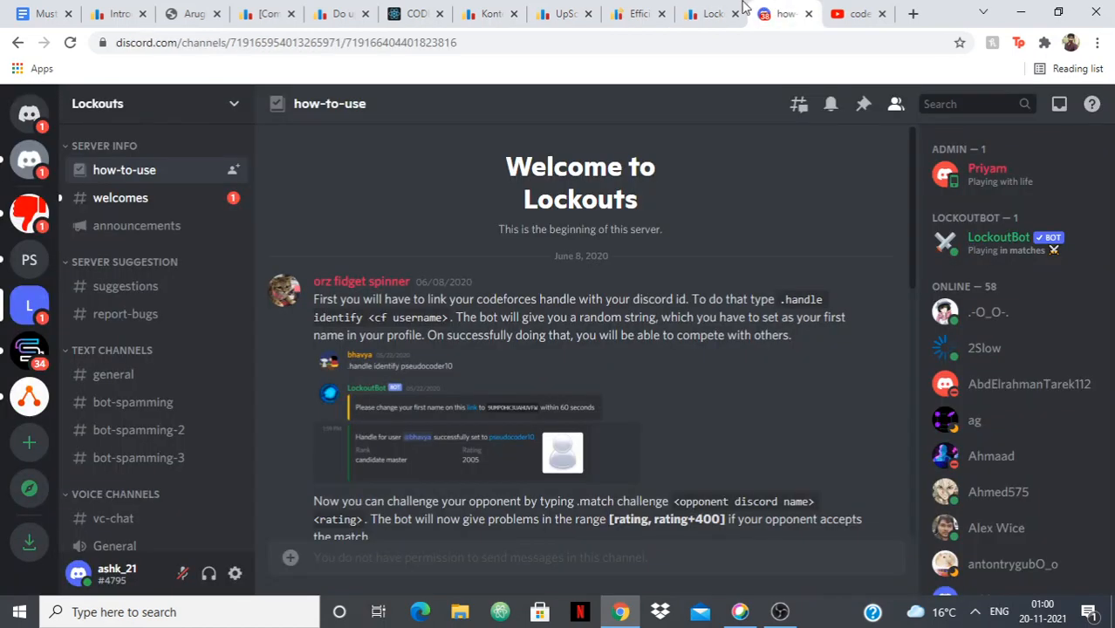
left_click(706, 14)
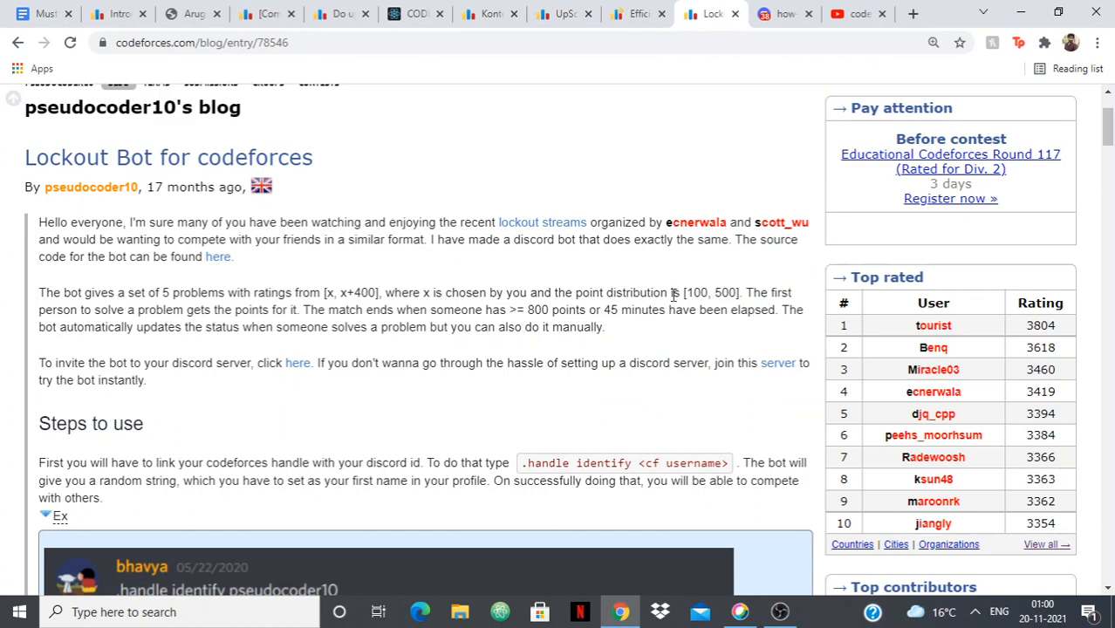
scroll("down", 3)
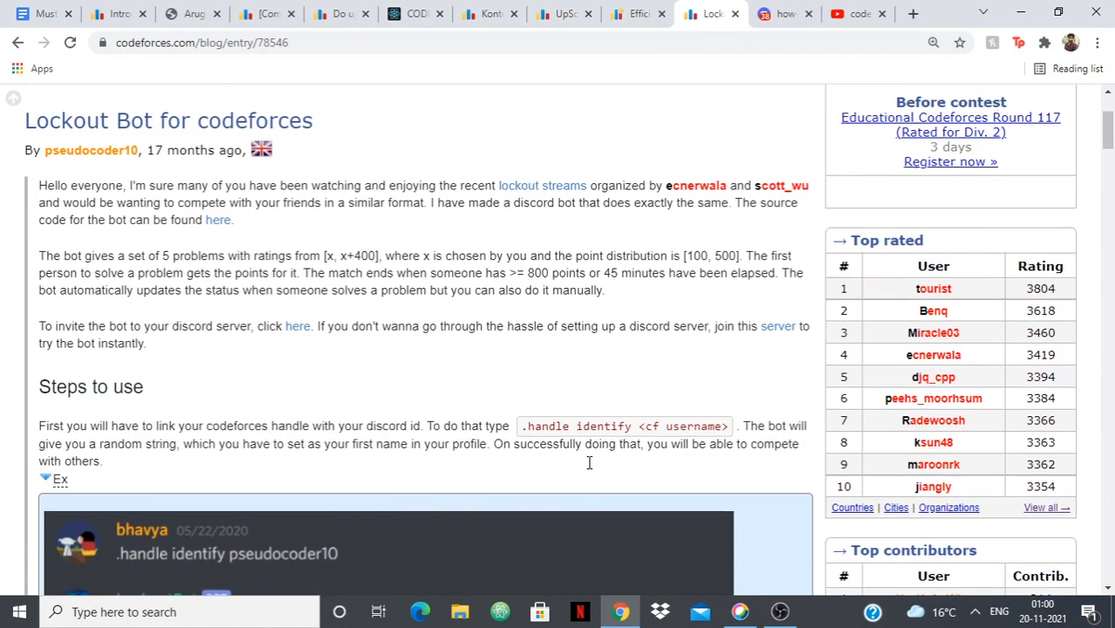
scroll("down", 3)
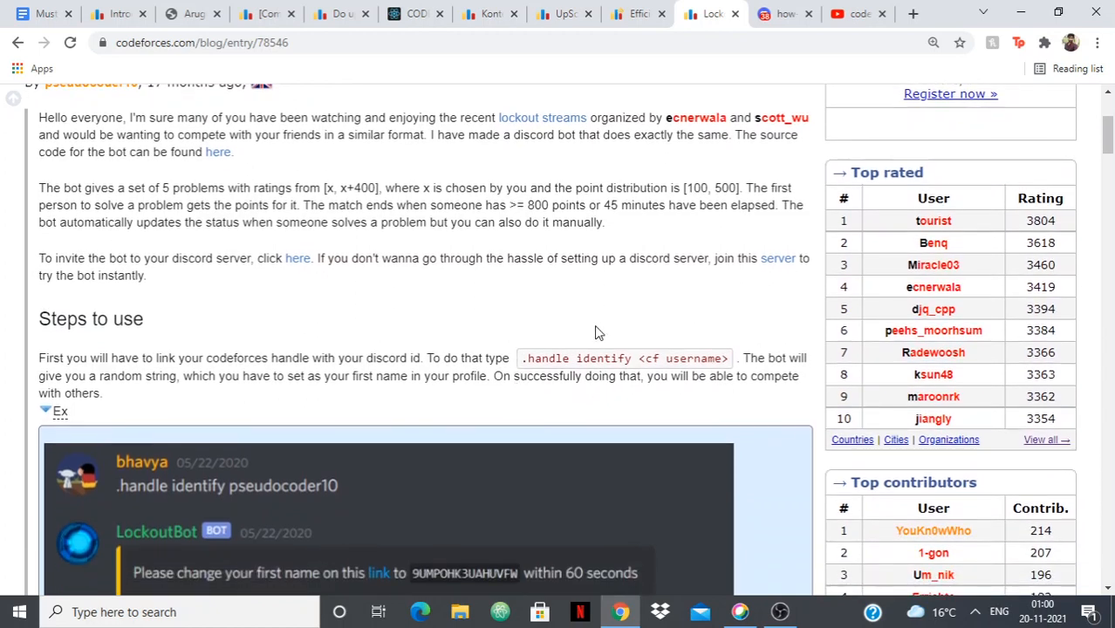
mouse_move(632, 367)
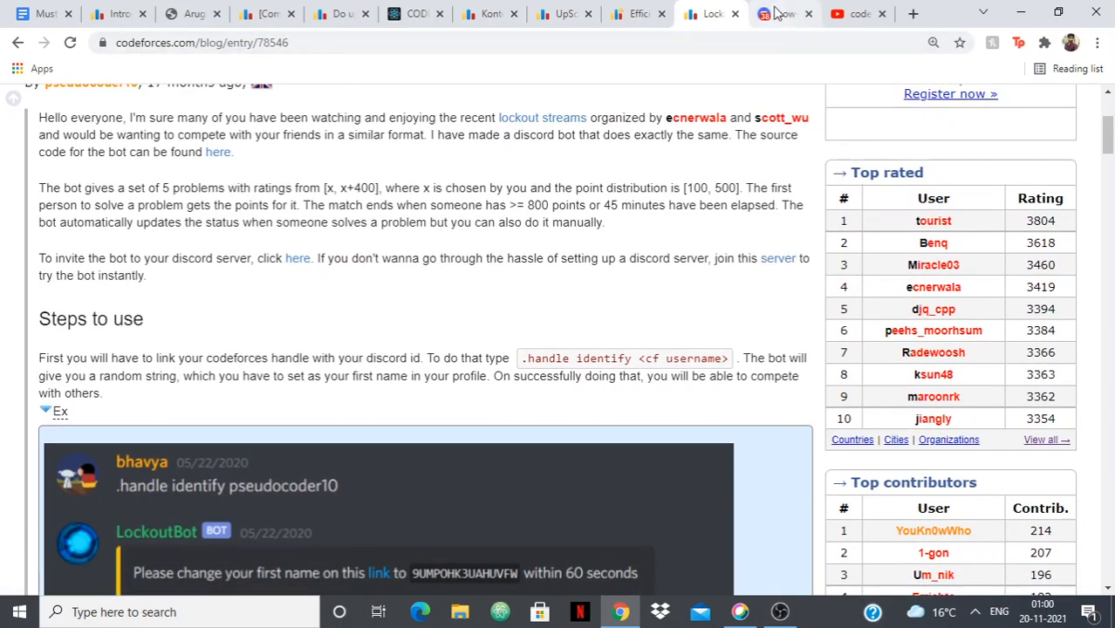
Open the Lockouts server's how-to-use channel and scroll through its handle-linking and match-challenge instructions
left_click(781, 14)
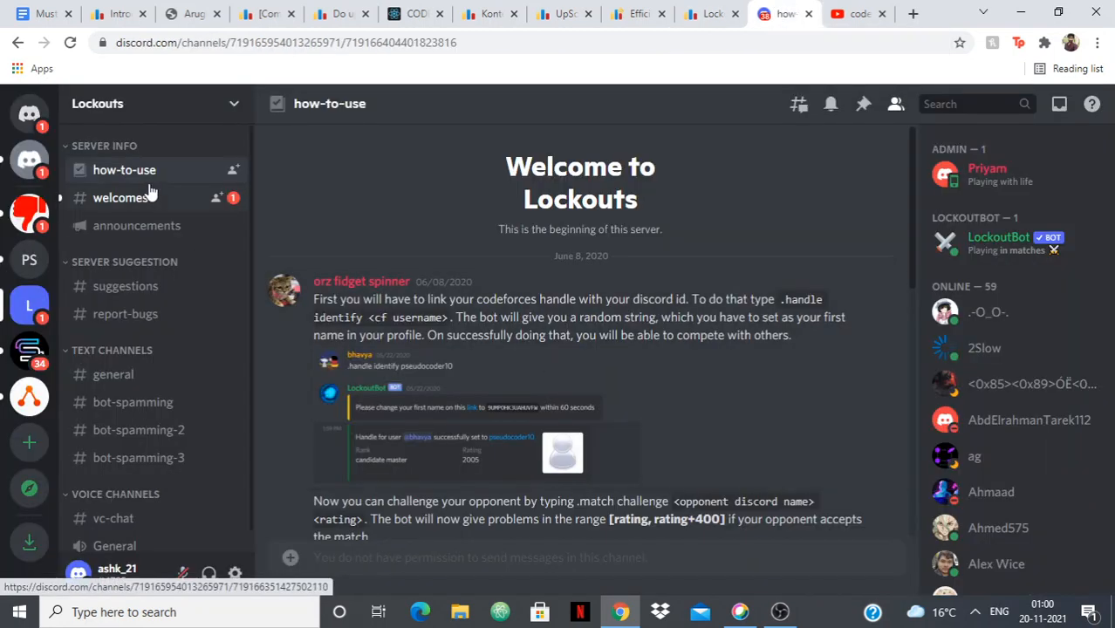
mouse_move(470, 343)
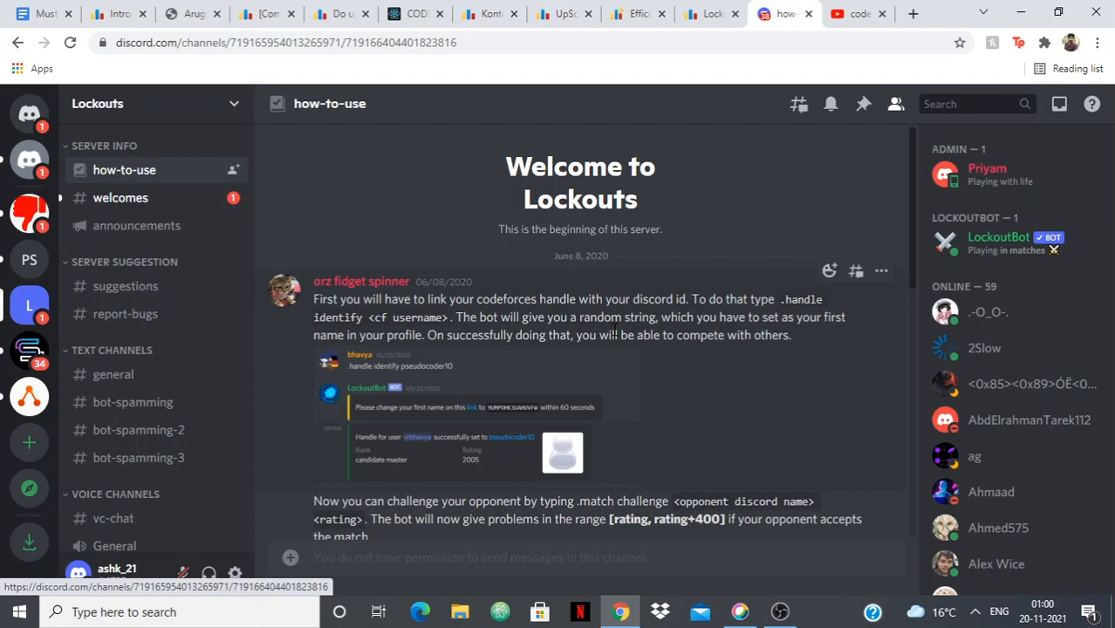
mouse_move(590, 421)
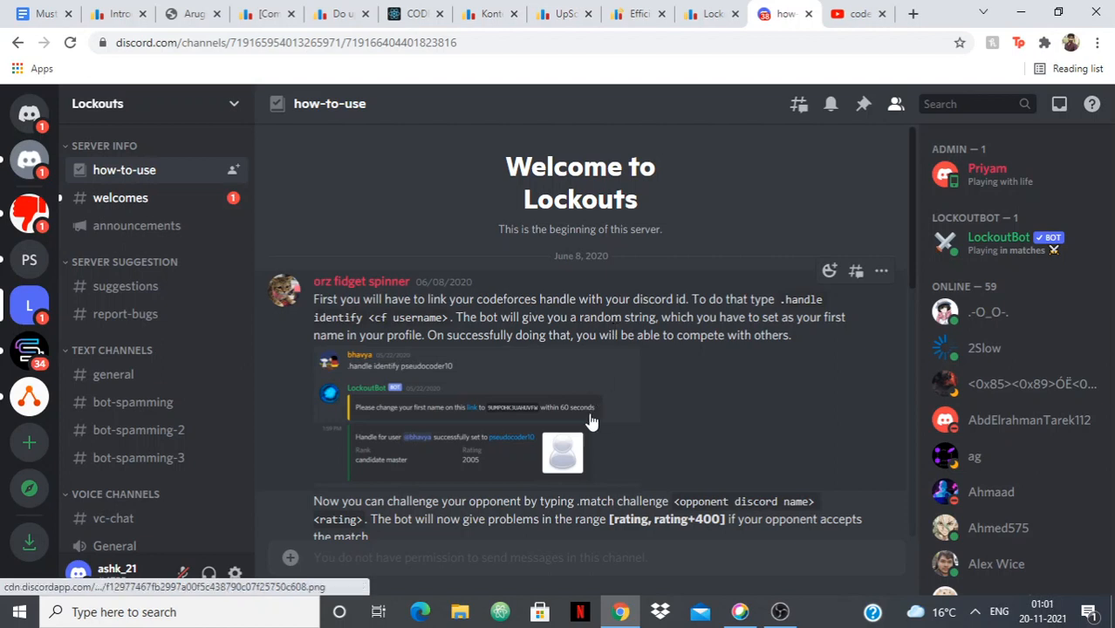
mouse_move(614, 365)
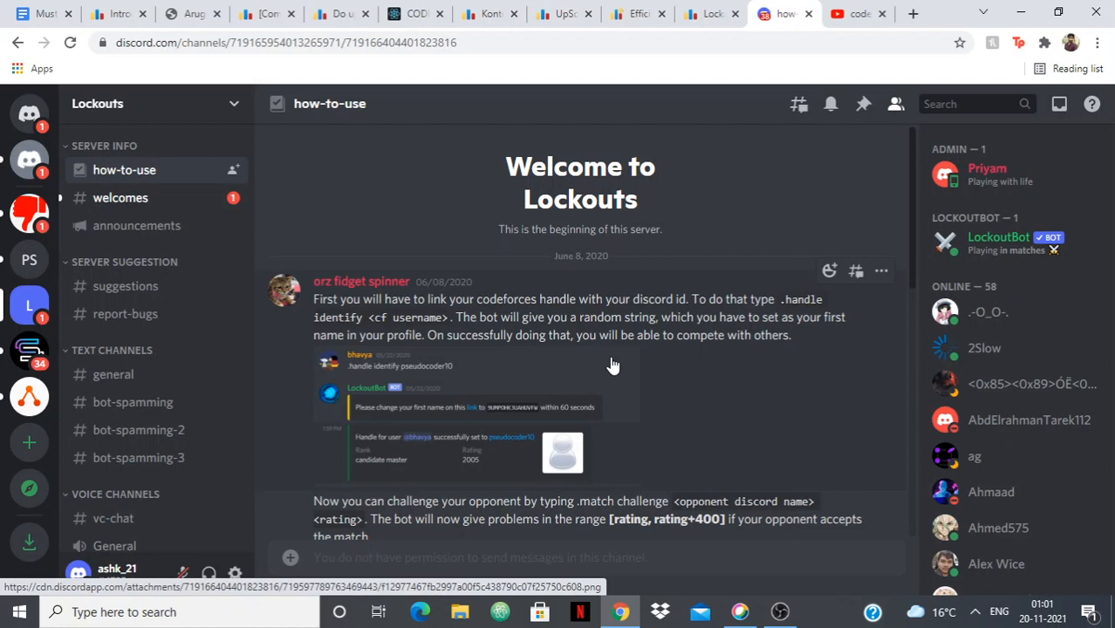
scroll("down", 3)
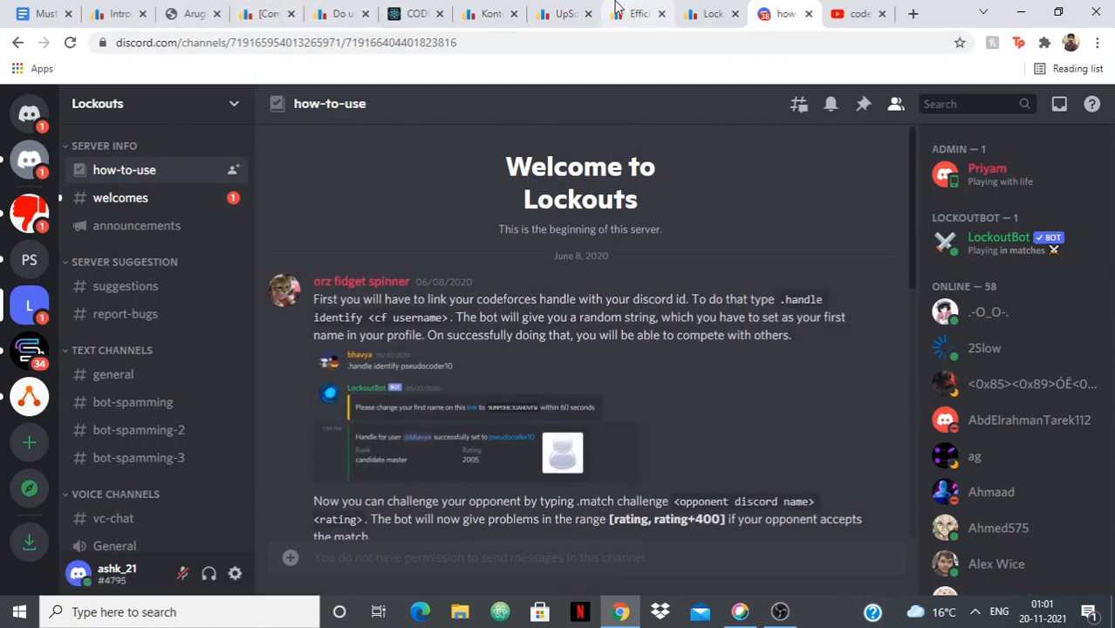
mouse_move(639, 13)
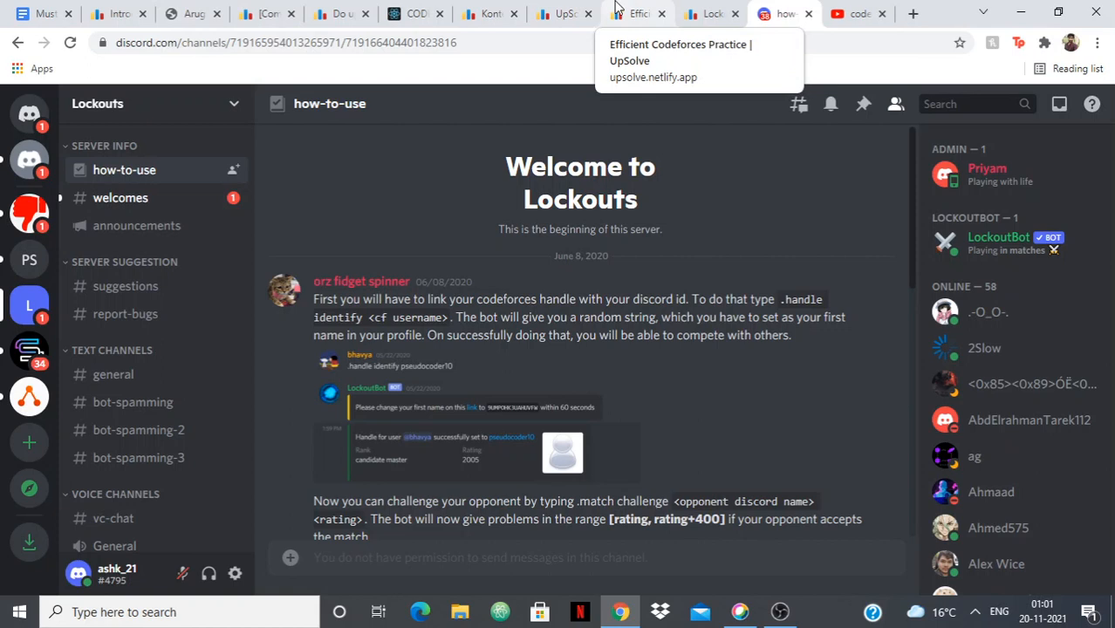
mouse_move(508, 253)
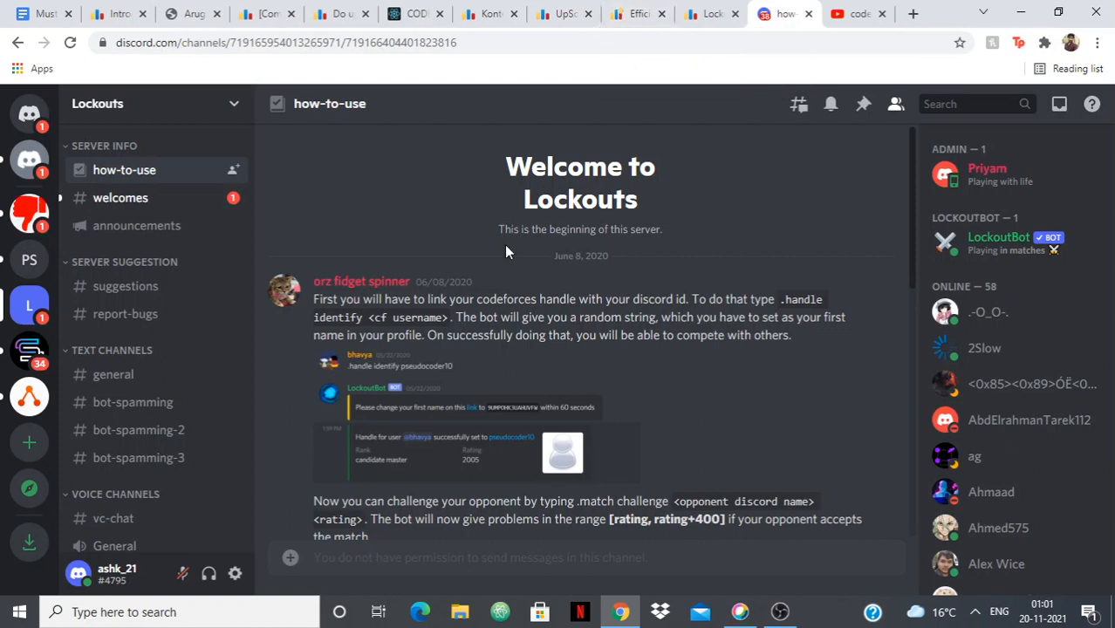
mouse_move(768, 608)
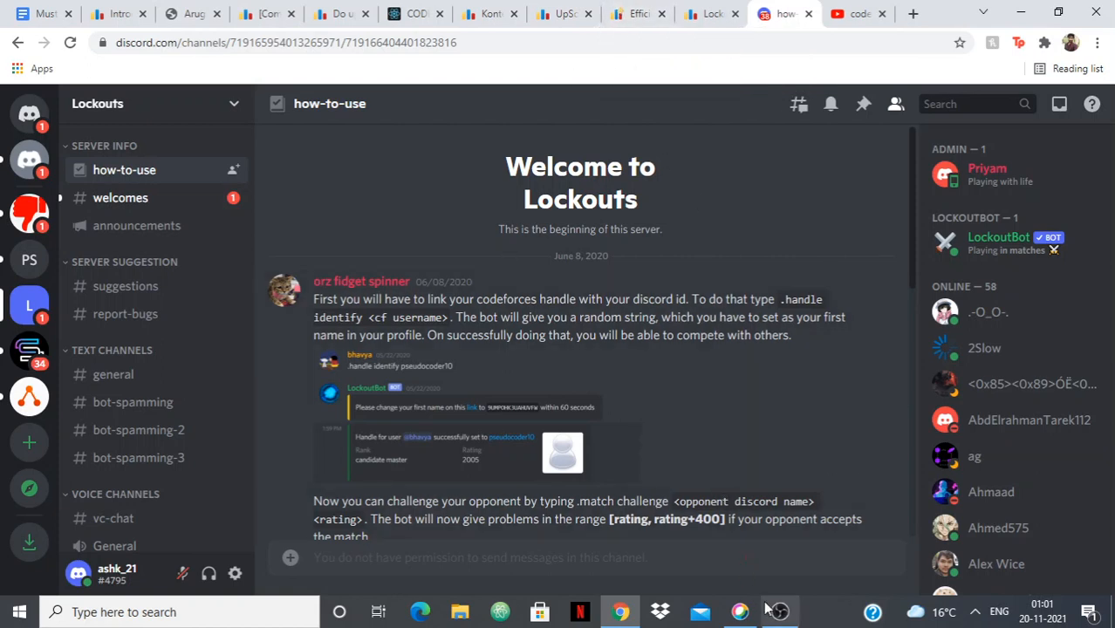